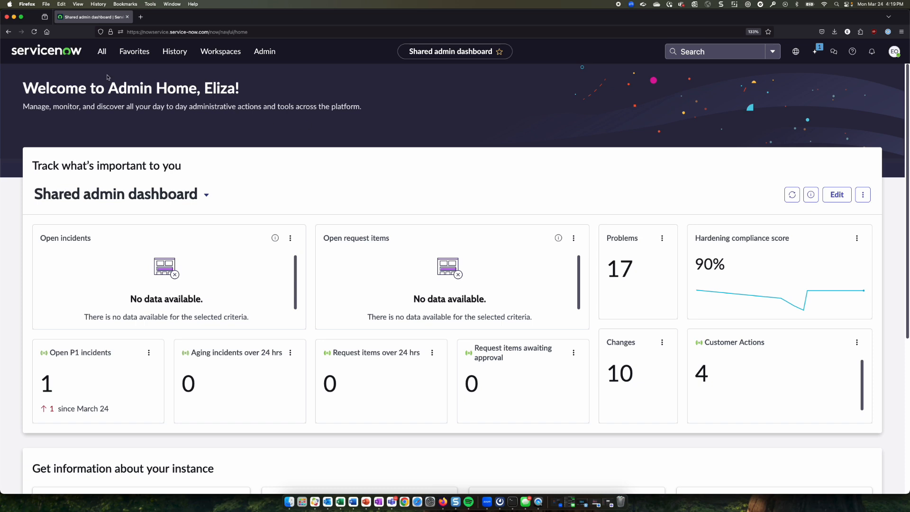
Step: Filter the All navigator for 'connect' to reach Connection & Credential Aliases under IntegrationHub
{"action": "left_click", "coordinate": [102, 51]}
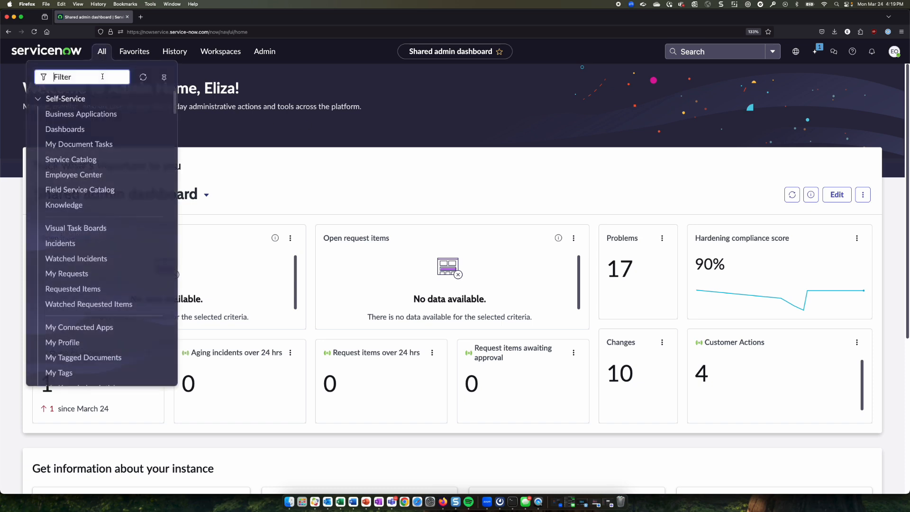
{"action": "type", "text": "connect"}
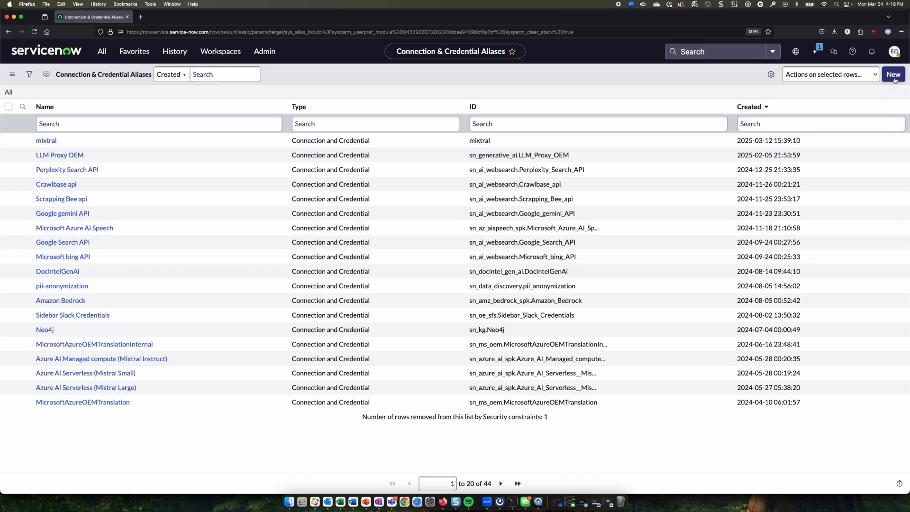
Step: Create and submit a new alias named Mixtral LLM (ID Mixtral_LLM)
{"action": "left_click", "coordinate": [893, 74]}
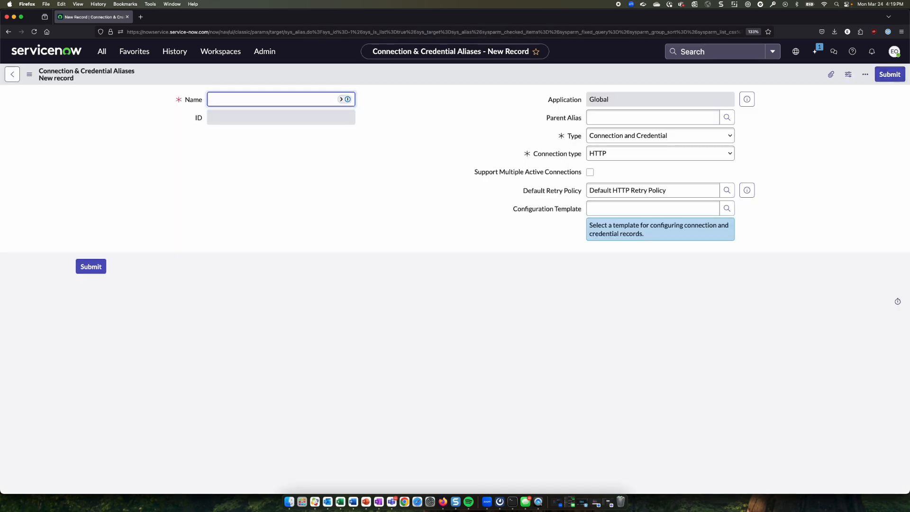
{"action": "type", "text": "Mixtral LLM"}
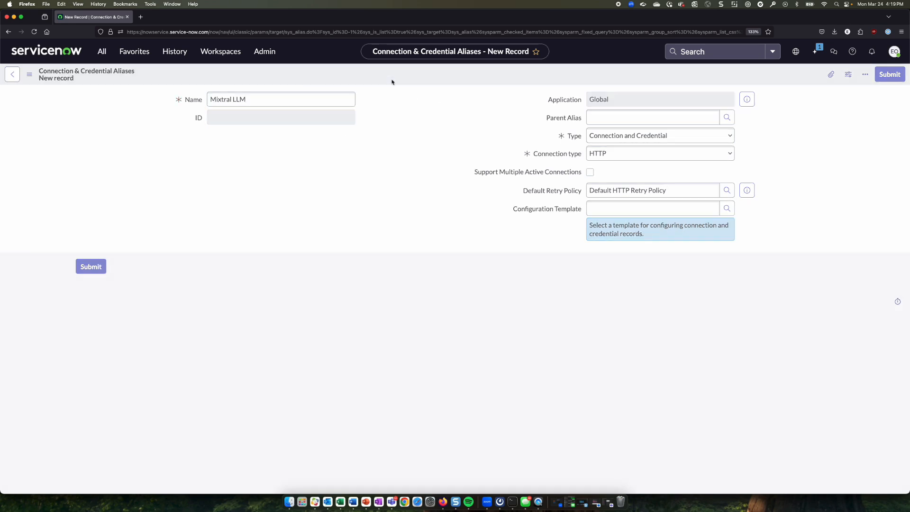
{"action": "left_click", "coordinate": [889, 74]}
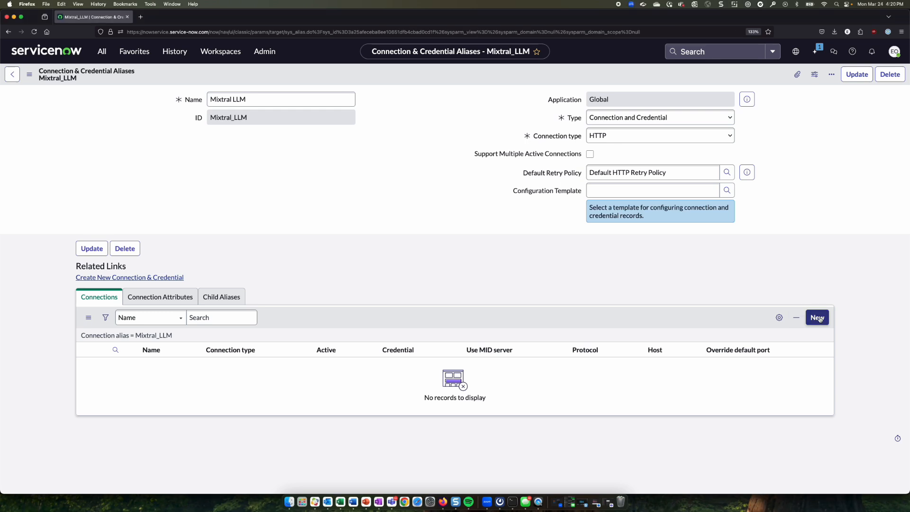
Step: Add a new HTTP(s) connection to the Mixtral_LLM alias named Mixtral LLM Connection
{"action": "left_click", "coordinate": [816, 318]}
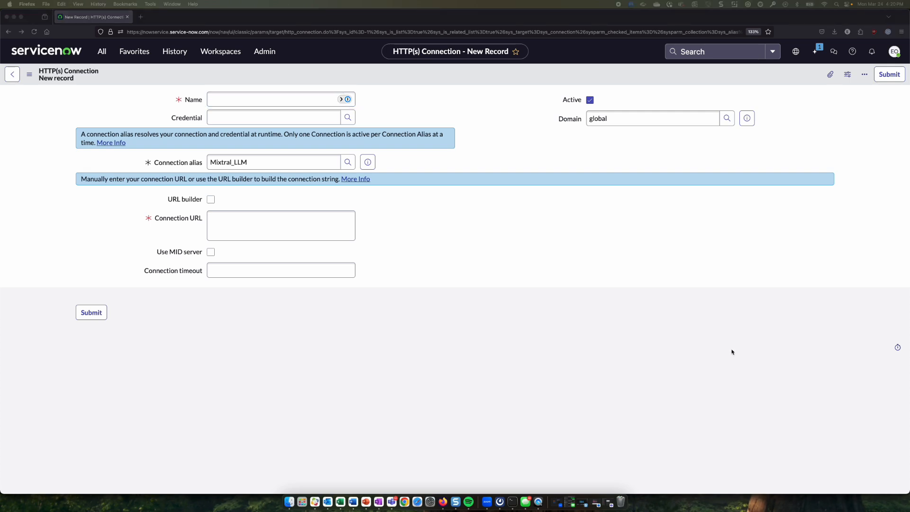
{"action": "type", "text": "M"}
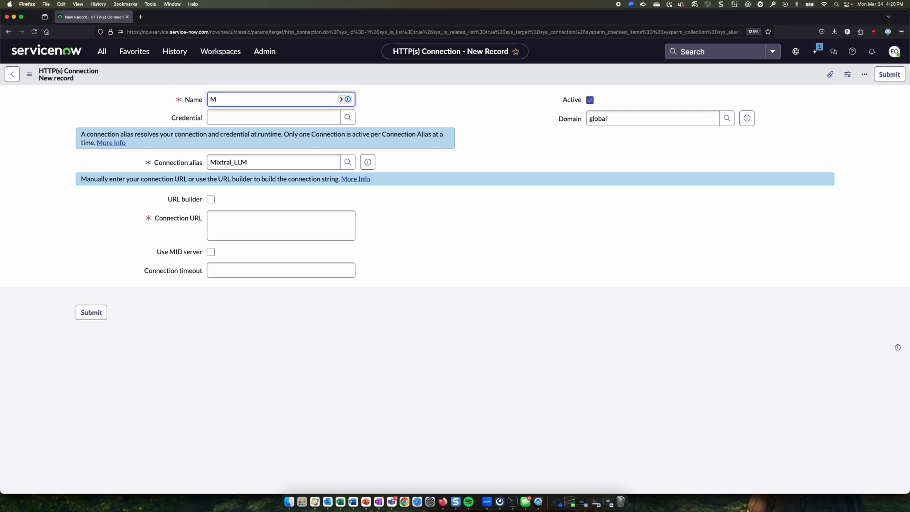
{"action": "type", "text": "ixtral LLM Connectio"}
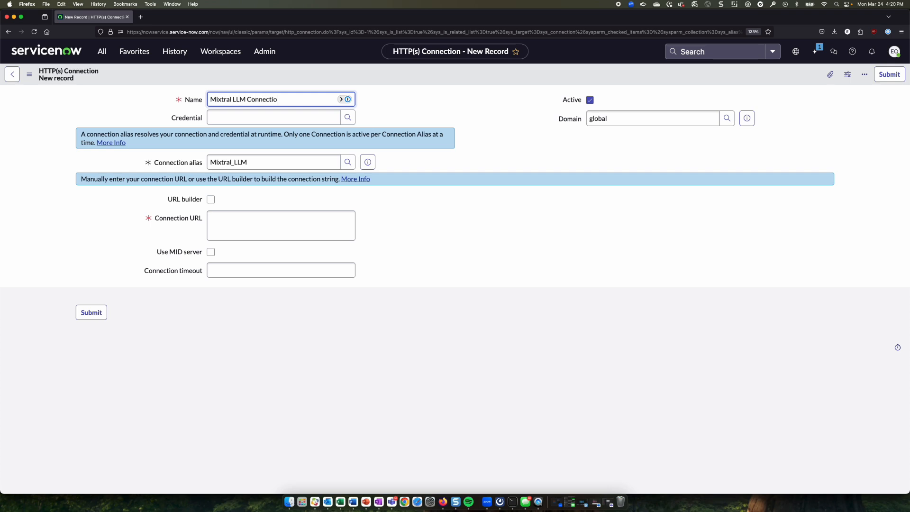
{"action": "left_click", "coordinate": [281, 225]}
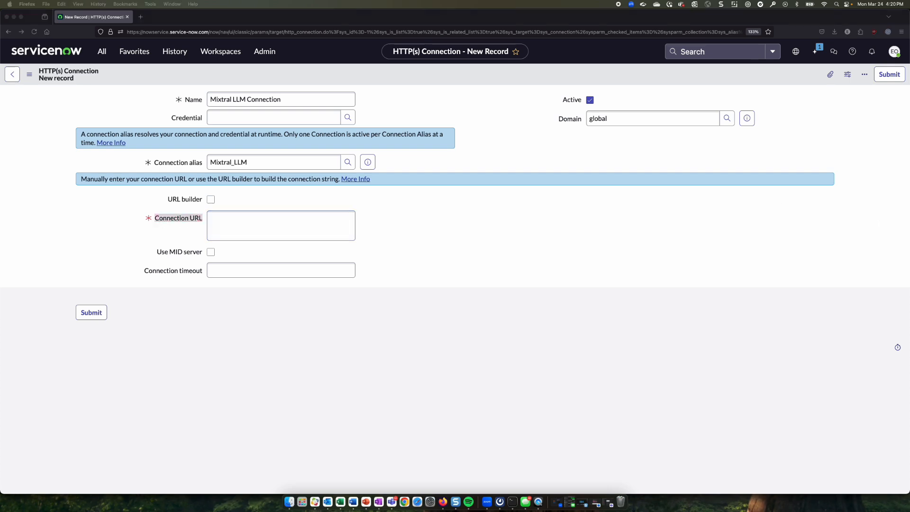
Step: Select the router.huggingface.co Nebius chat completions URL from the Mixtral cURL snippet on Hugging Face
{"action": "left_click", "coordinate": [168, 16]}
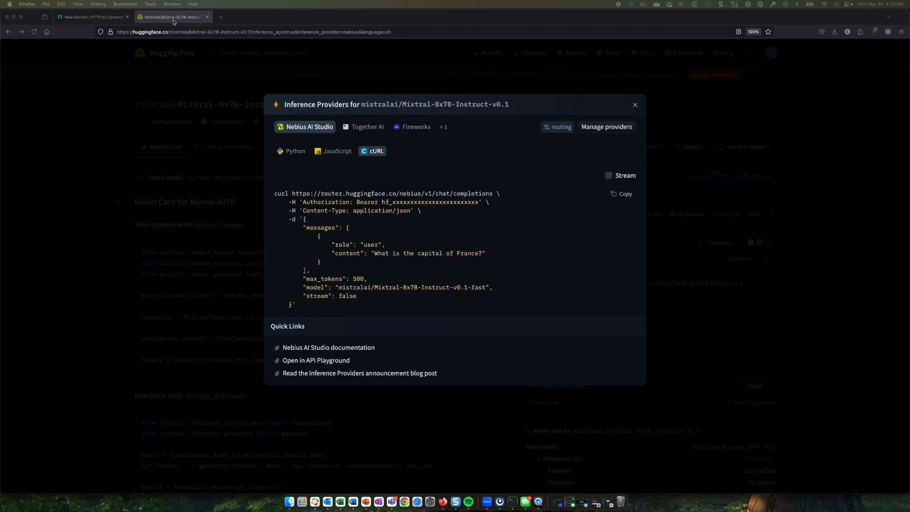
{"action": "mouse_move", "coordinate": [658, 112]}
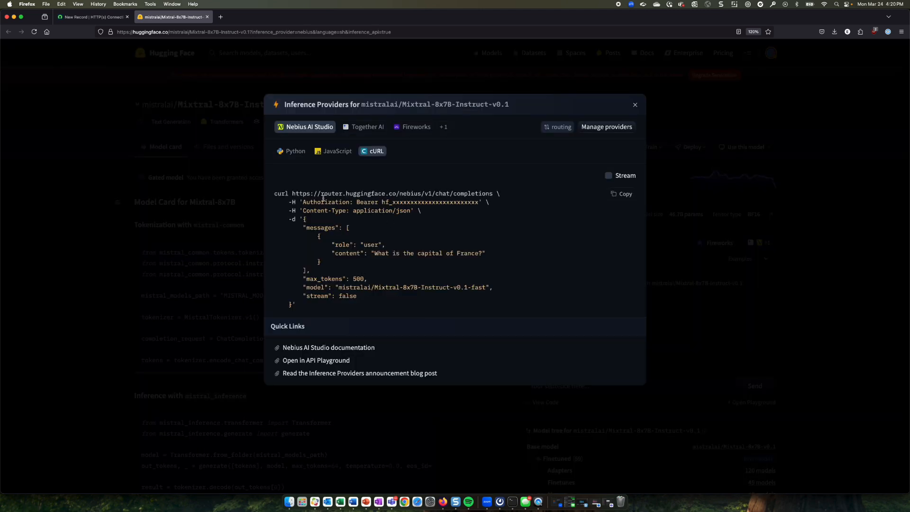
{"action": "double_click", "coordinate": [392, 193]}
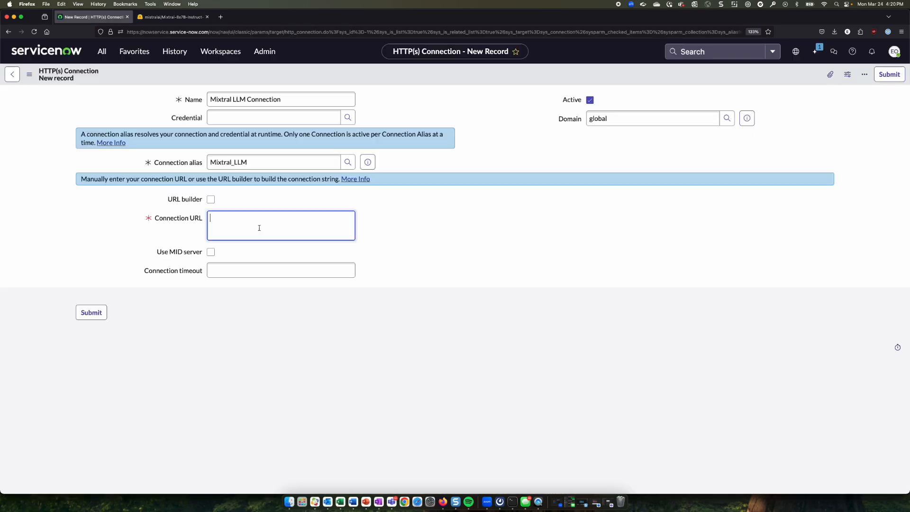
{"action": "type", "text": "https://router.huggingface.co/nebius/v1/chat/completions"}
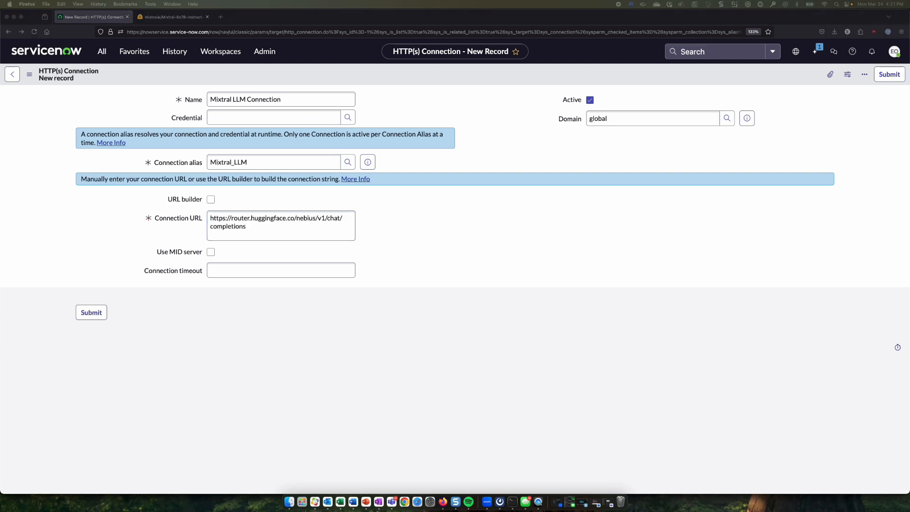
{"action": "left_click", "coordinate": [273, 162]}
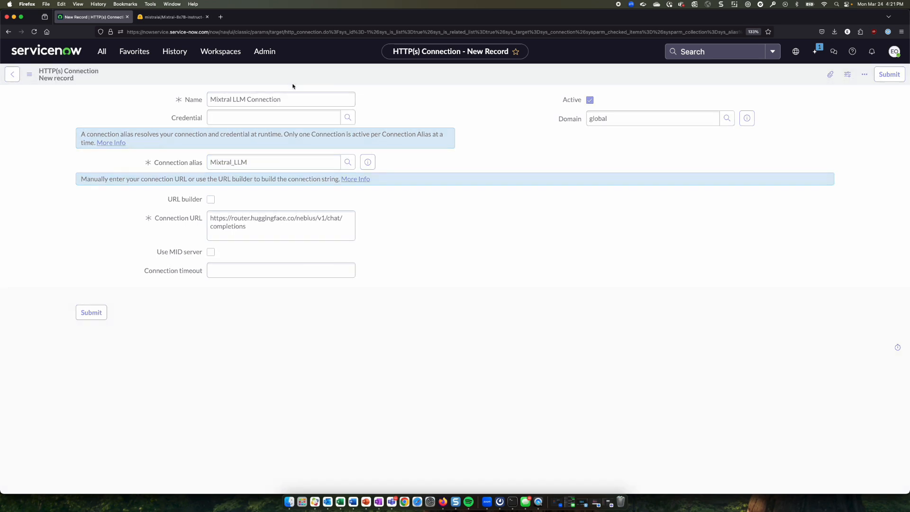
{"action": "left_click", "coordinate": [91, 311]}
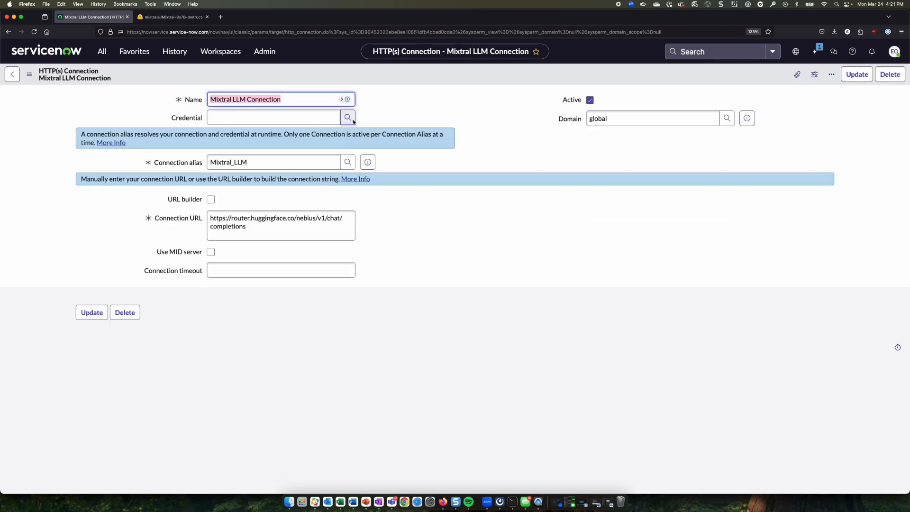
Step: Create an API Key credential named Mixtral LLM API Key with its key value for the connection
{"action": "left_click", "coordinate": [347, 118]}
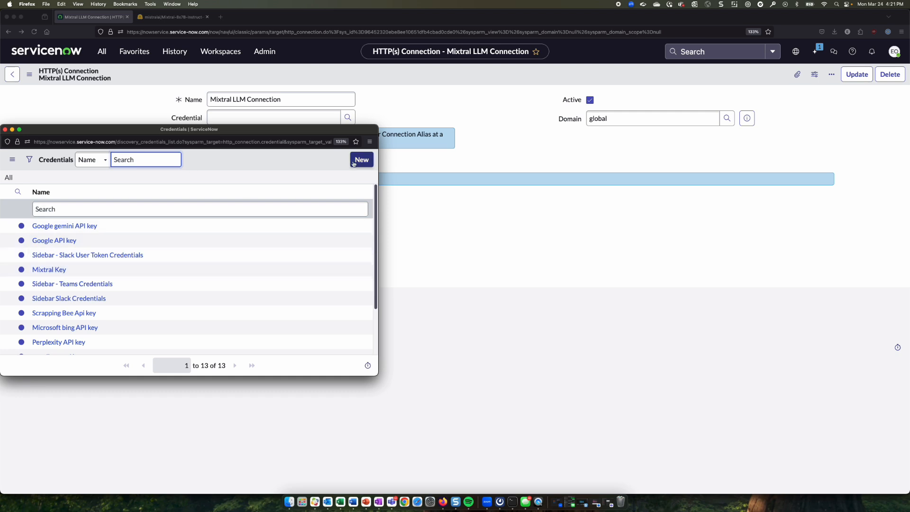
{"action": "left_click", "coordinate": [361, 159]}
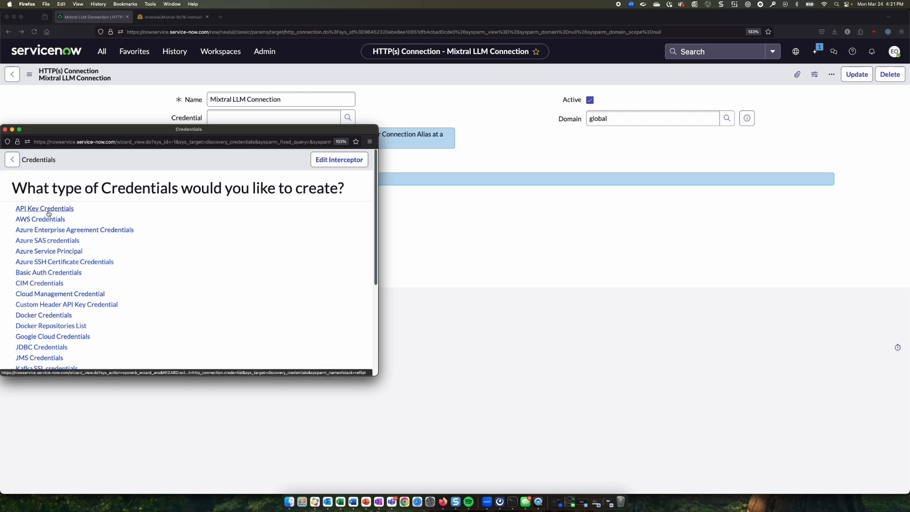
{"action": "left_click", "coordinate": [44, 208]}
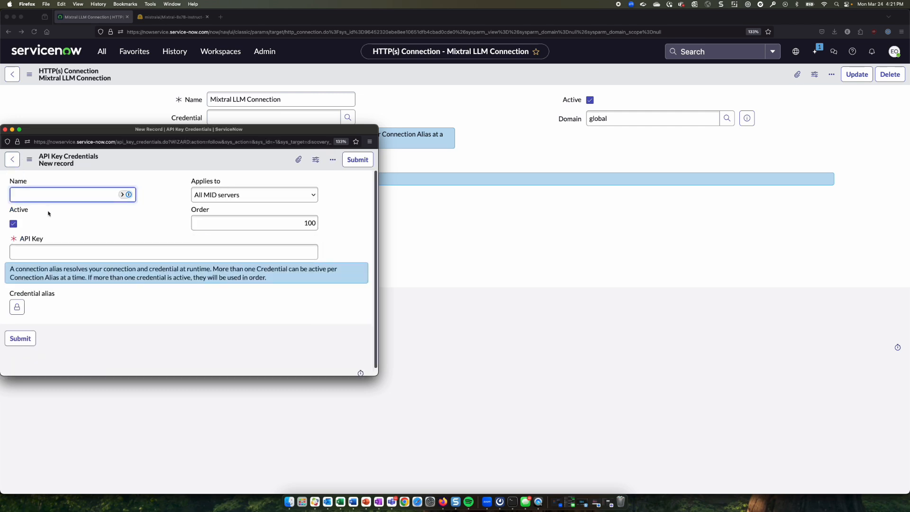
{"action": "type", "text": "Mixtral LLM A"}
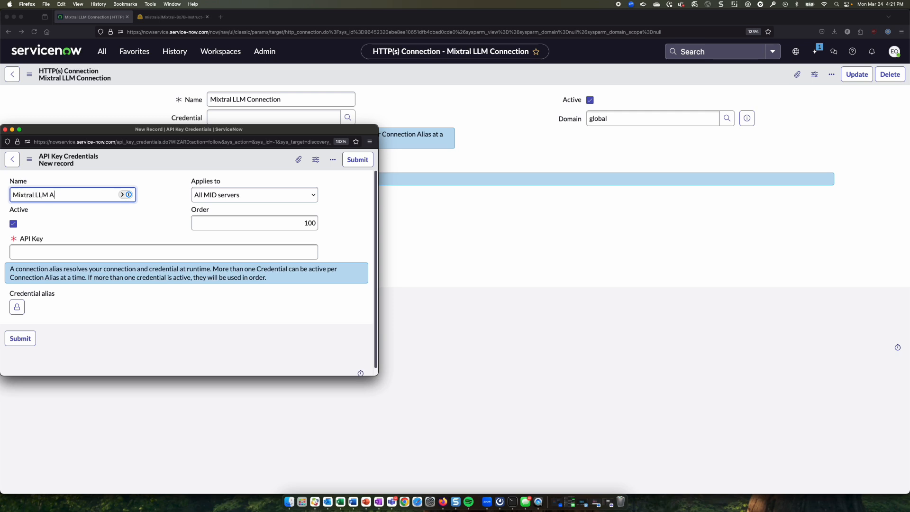
{"action": "type", "text": "PI KE"}
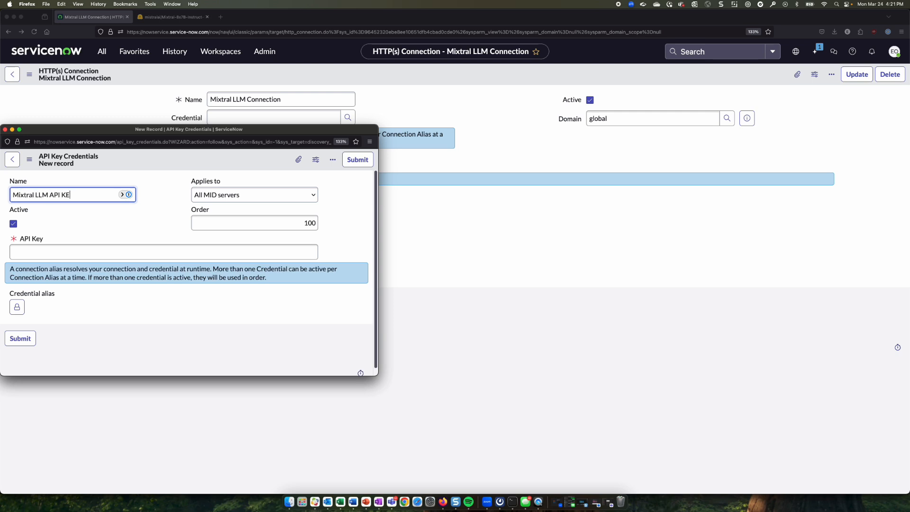
{"action": "left_click", "coordinate": [162, 252]}
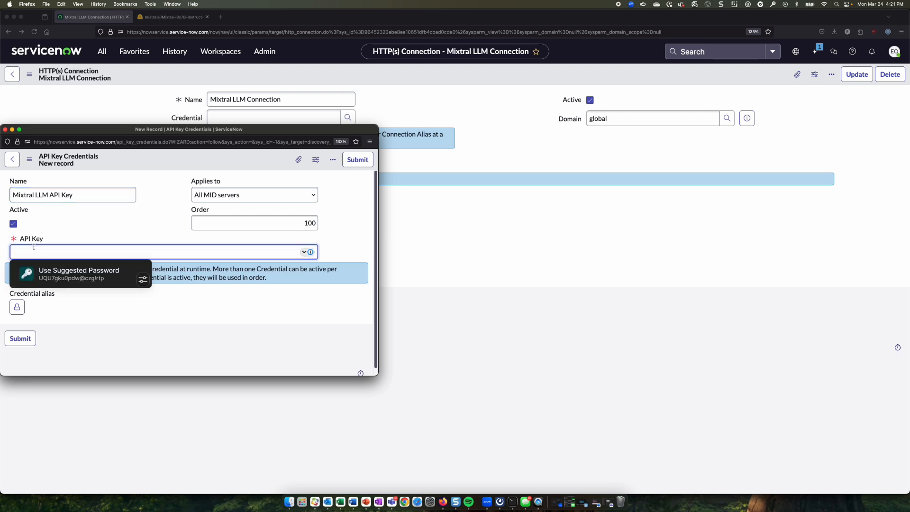
{"action": "left_click", "coordinate": [79, 271]}
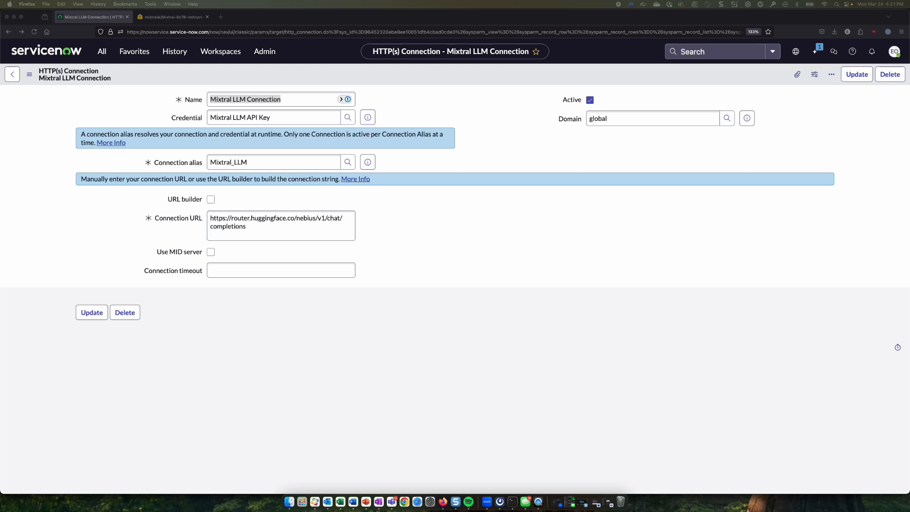
{"action": "mouse_move", "coordinate": [869, 206]}
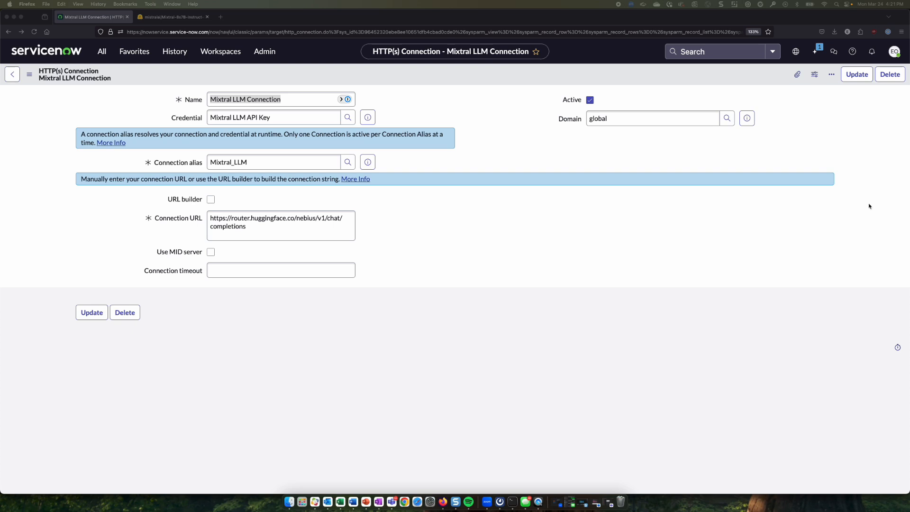
Step: Navigate to sys_generative_ai_model_config.list to show the Generative AI Model Configurations
{"action": "type", "text": "connect"}
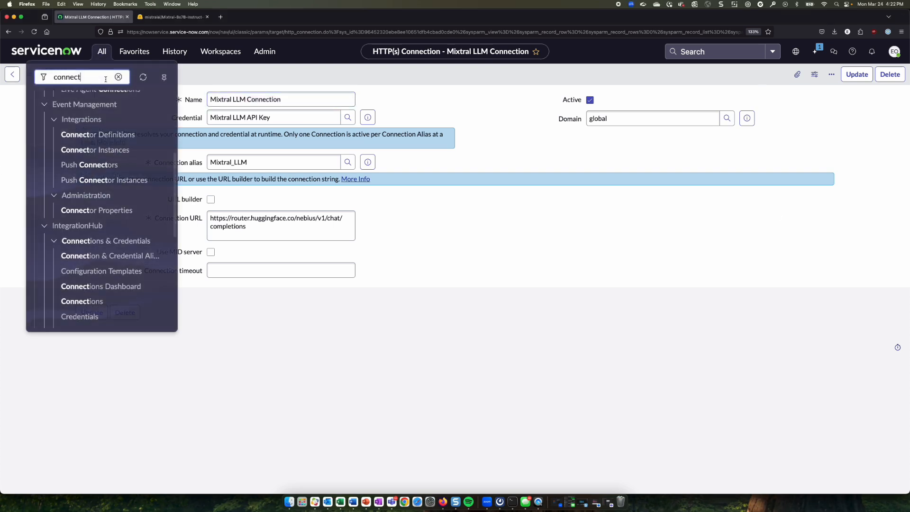
{"action": "type", "text": "sys_generative_a"}
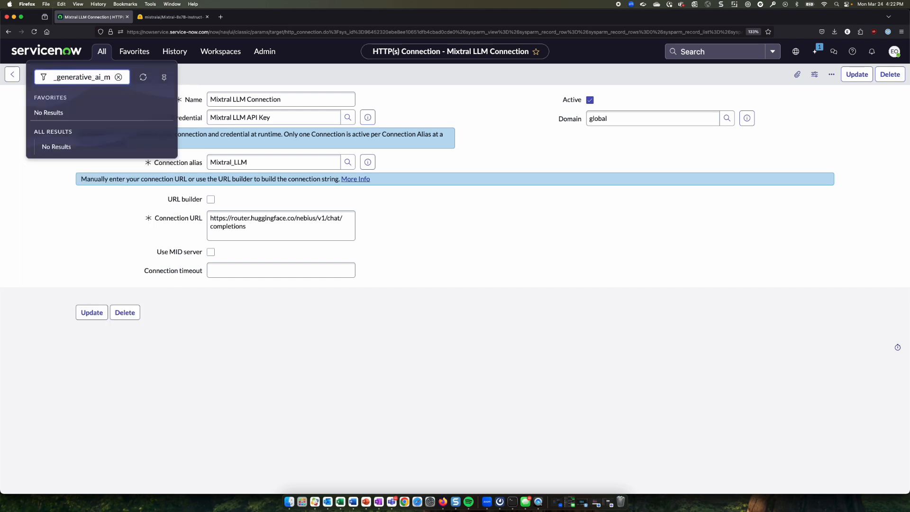
{"action": "type", "text": "_ai_model_config"}
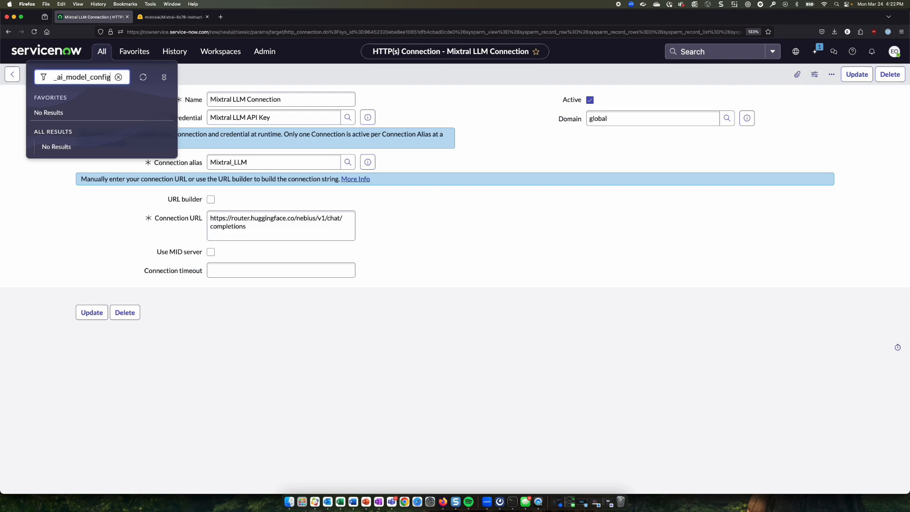
{"action": "type", "text": "_model_config.lis"}
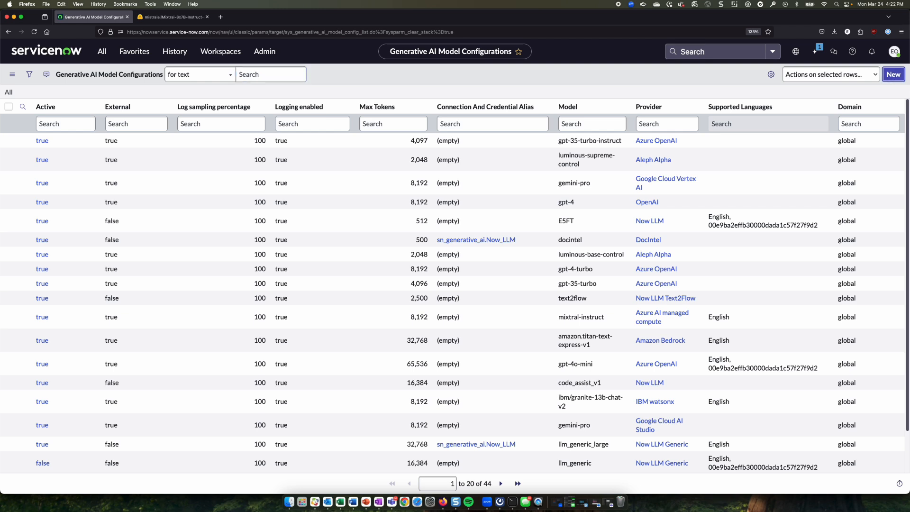
Step: Start a new Generative AI Model Configuration record
{"action": "left_click", "coordinate": [893, 74]}
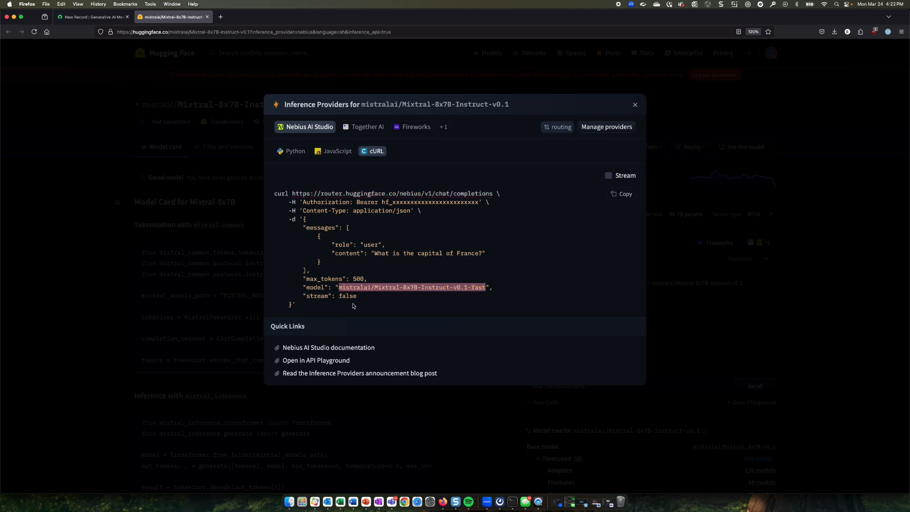
Step: Name the model configuration mixtral-8x7b-instruct
{"action": "left_click", "coordinate": [93, 16]}
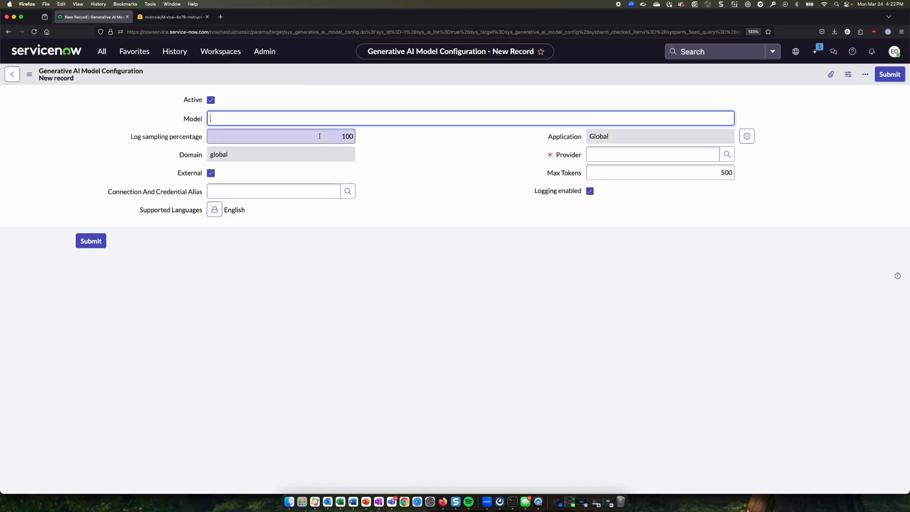
{"action": "type", "text": "mixtral-8x7b-instruct"}
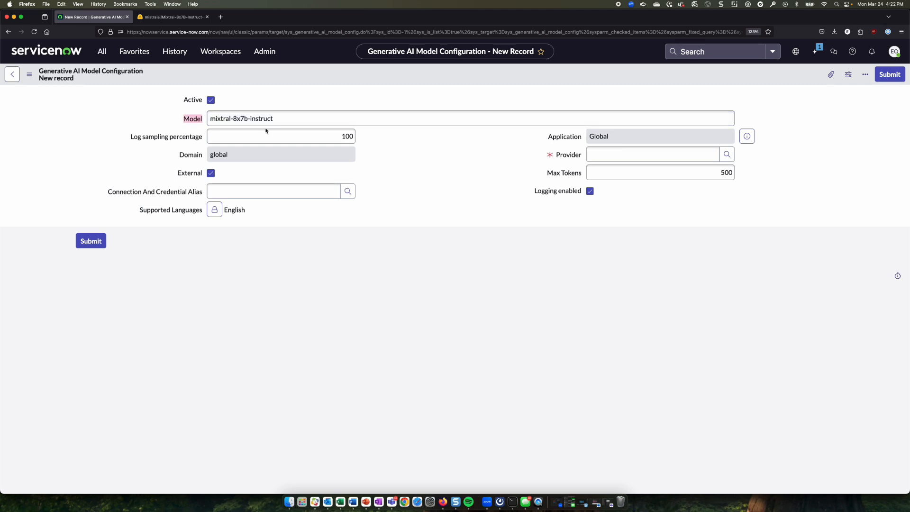
{"action": "left_click", "coordinate": [273, 118]}
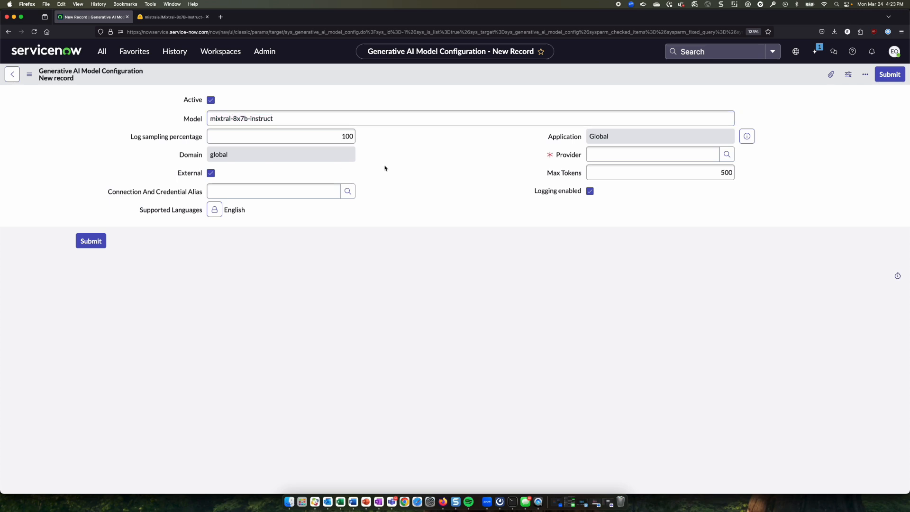
Step: Set alias Mixtral_LLM and provider Custom LLM, then submit the configuration
{"action": "left_click", "coordinate": [273, 191]}
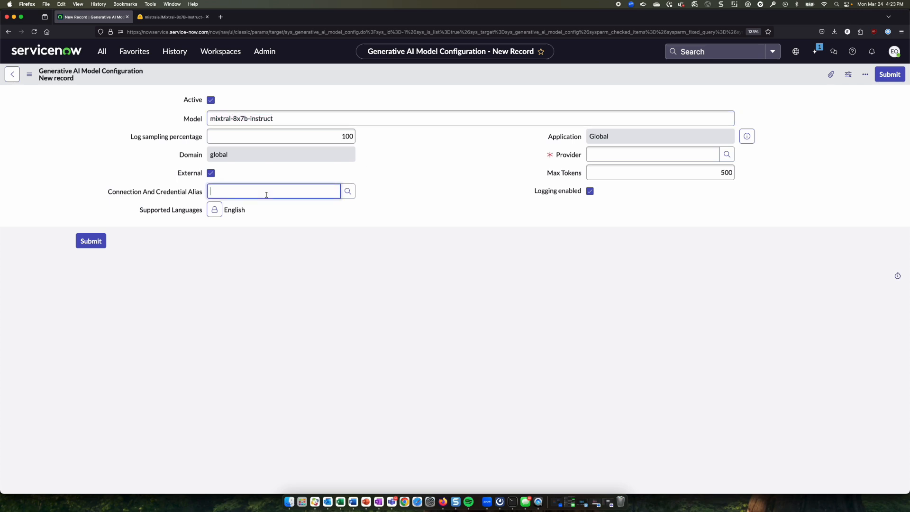
{"action": "type", "text": "mix"}
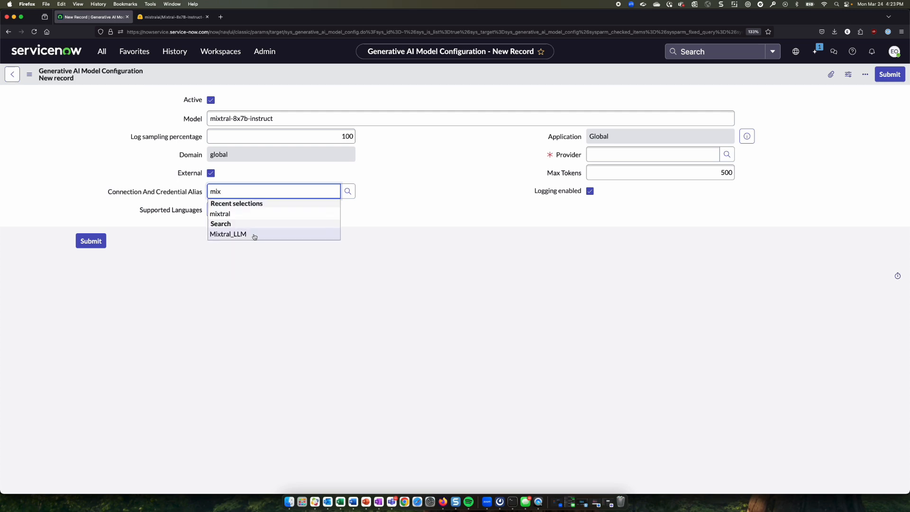
{"action": "left_click", "coordinate": [228, 234]}
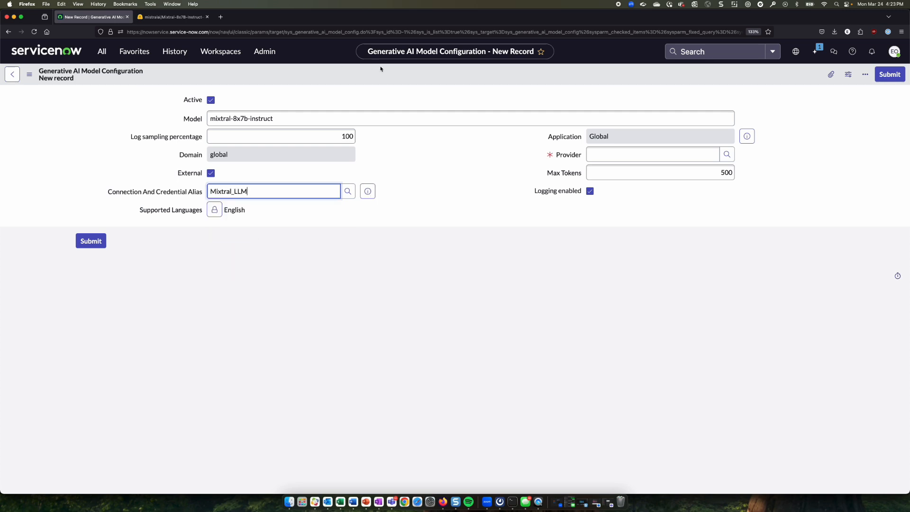
{"action": "left_click", "coordinate": [652, 153]}
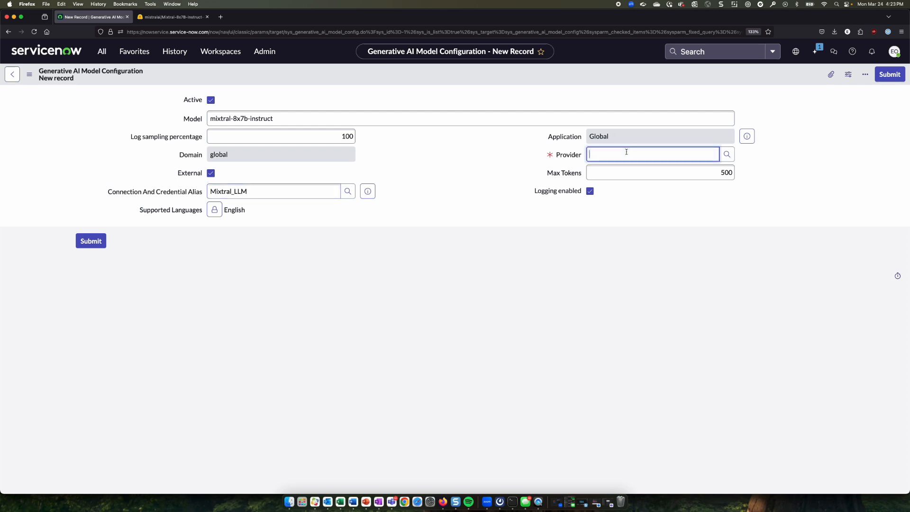
{"action": "left_click", "coordinate": [652, 154]}
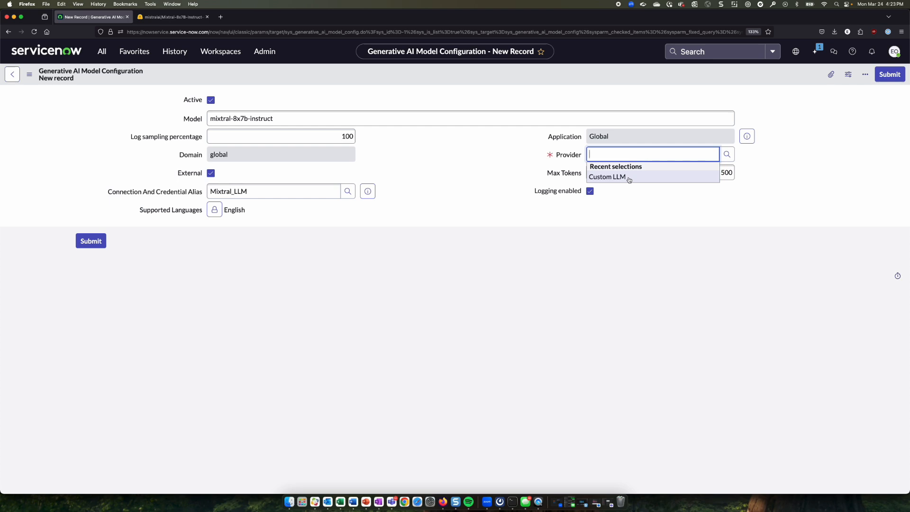
{"action": "left_click", "coordinate": [606, 177]}
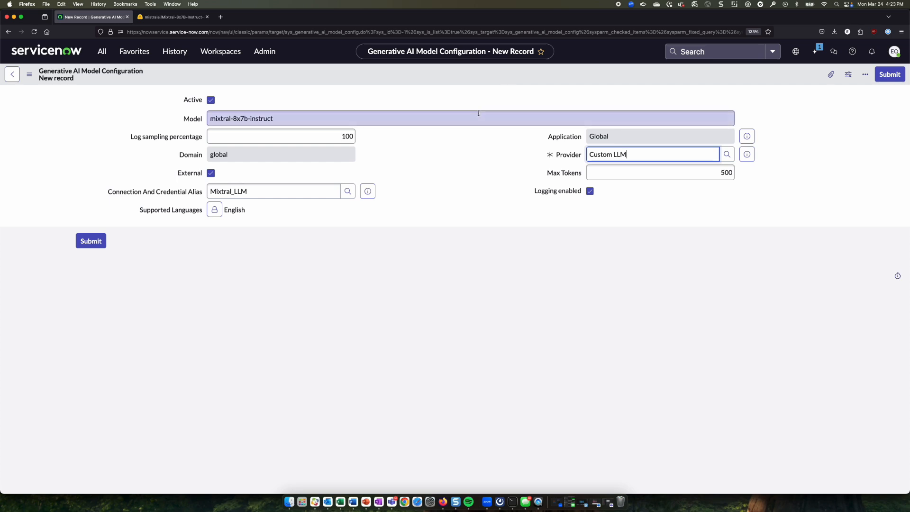
{"action": "left_click", "coordinate": [433, 408]}
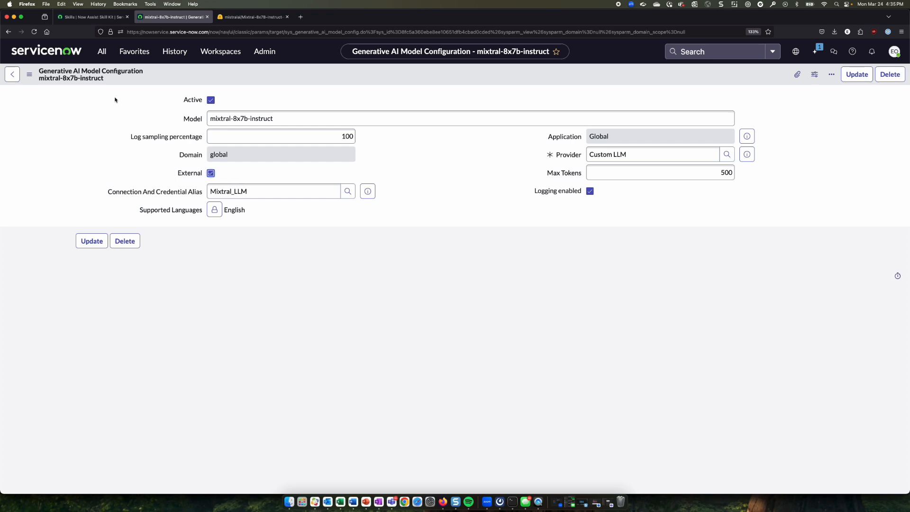
{"action": "mouse_move", "coordinate": [137, 65]}
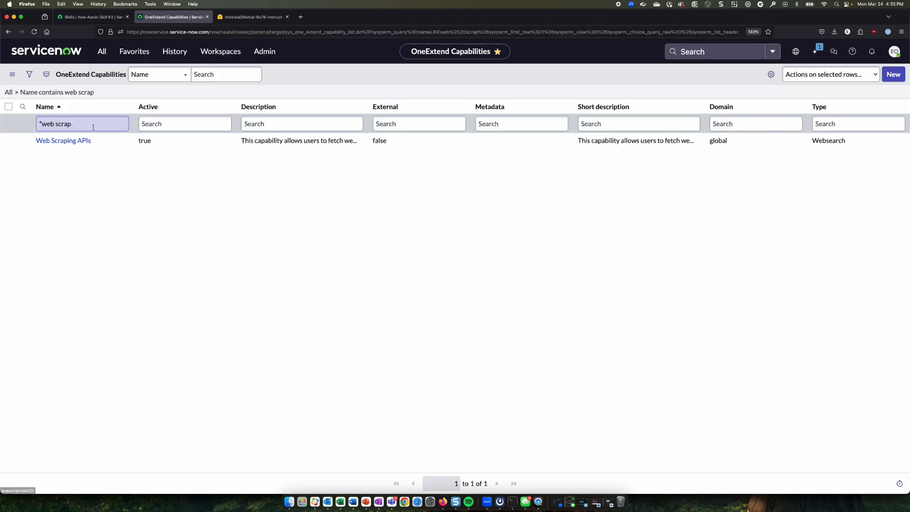
Step: Filter OneExtend Capabilities for 'gener', open Generic Prompt and inspect its Custom LLM definition config default
{"action": "double_click", "coordinate": [56, 123]}
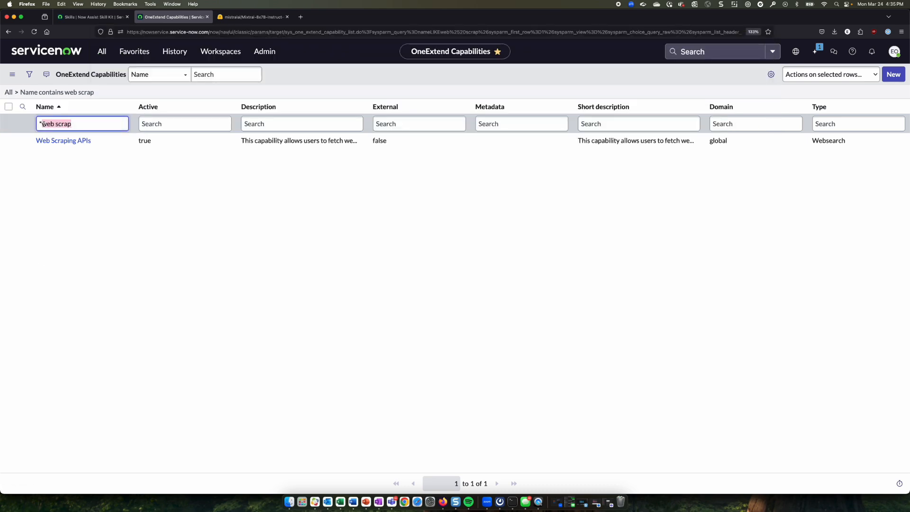
{"action": "type", "text": "generic"}
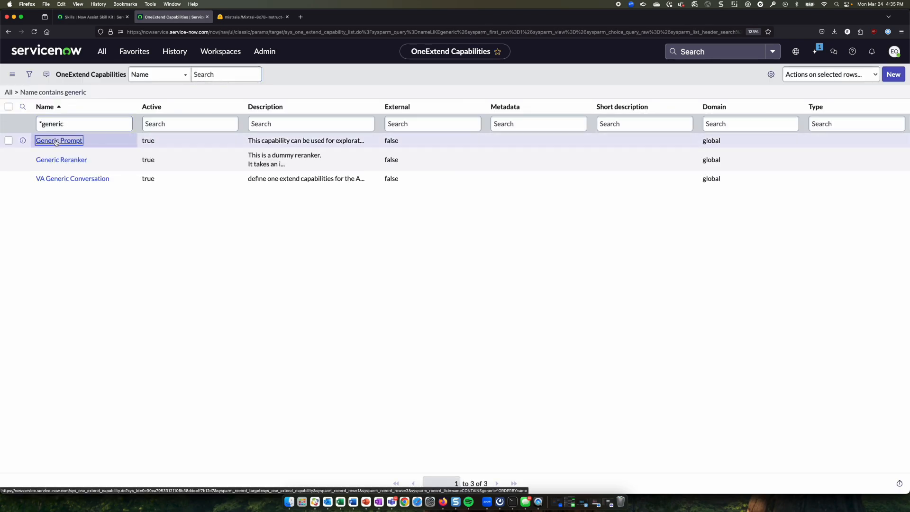
{"action": "left_click", "coordinate": [58, 141]}
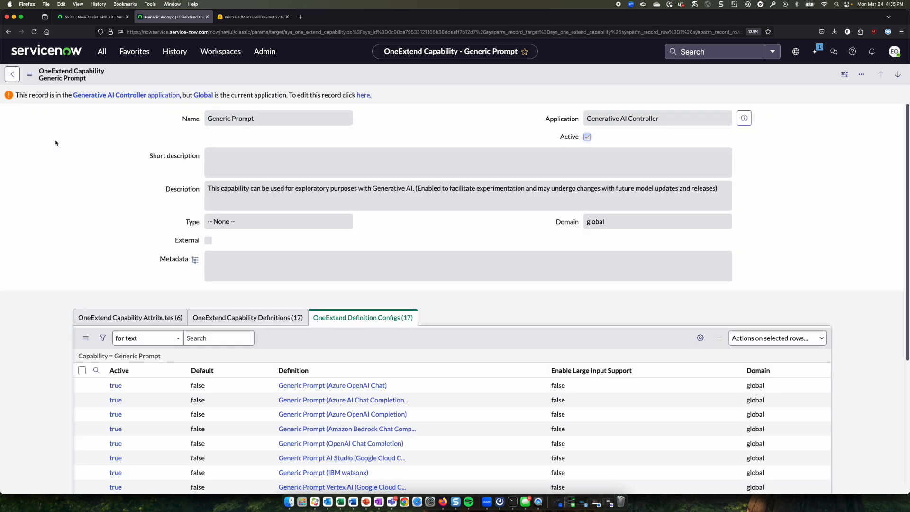
{"action": "scroll", "scroll_direction": "down", "scroll_amount": 3}
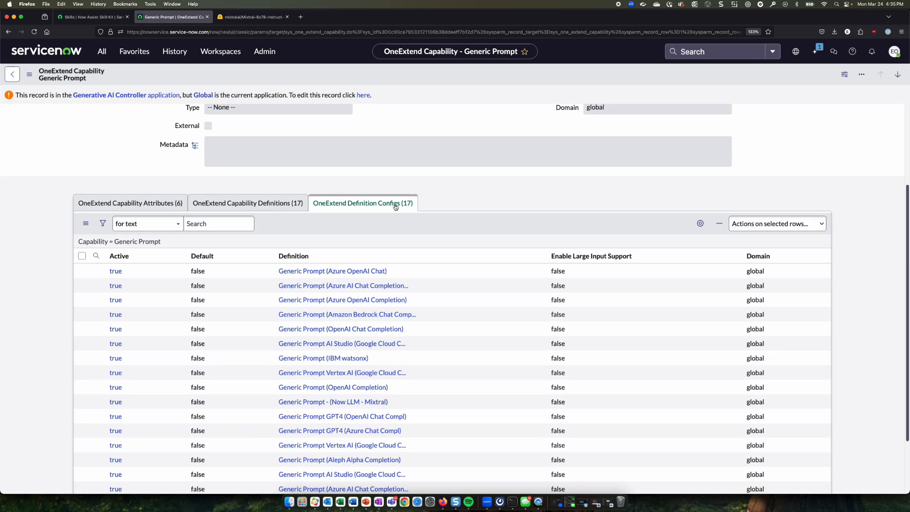
{"action": "left_click", "coordinate": [363, 203]}
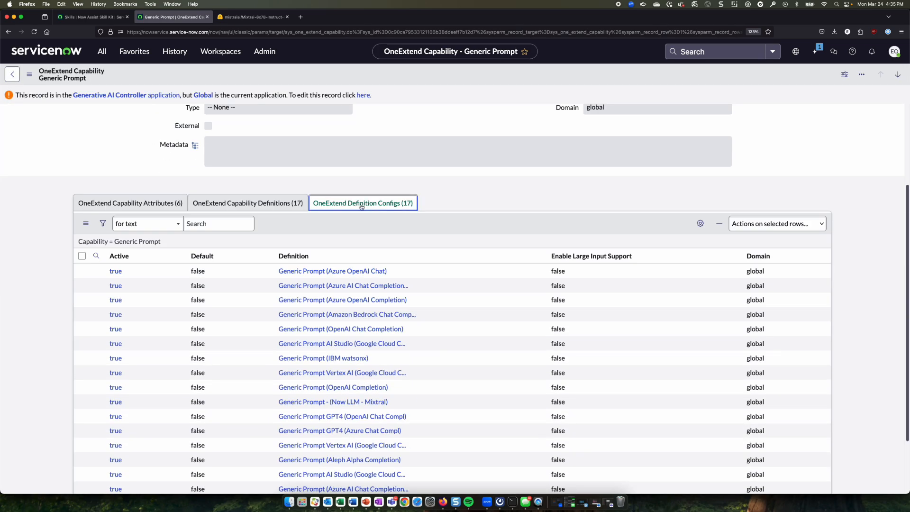
{"action": "scroll", "scroll_direction": "down", "scroll_amount": 3}
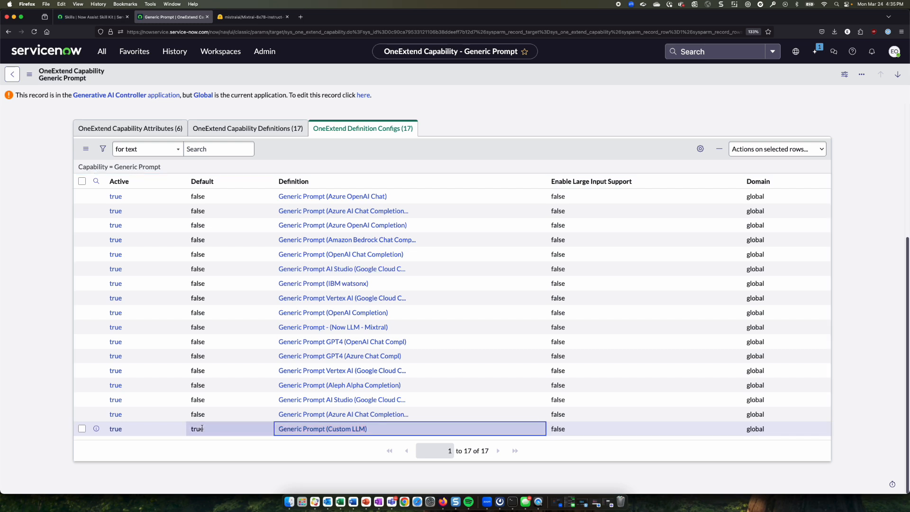
{"action": "left_click", "coordinate": [197, 429]}
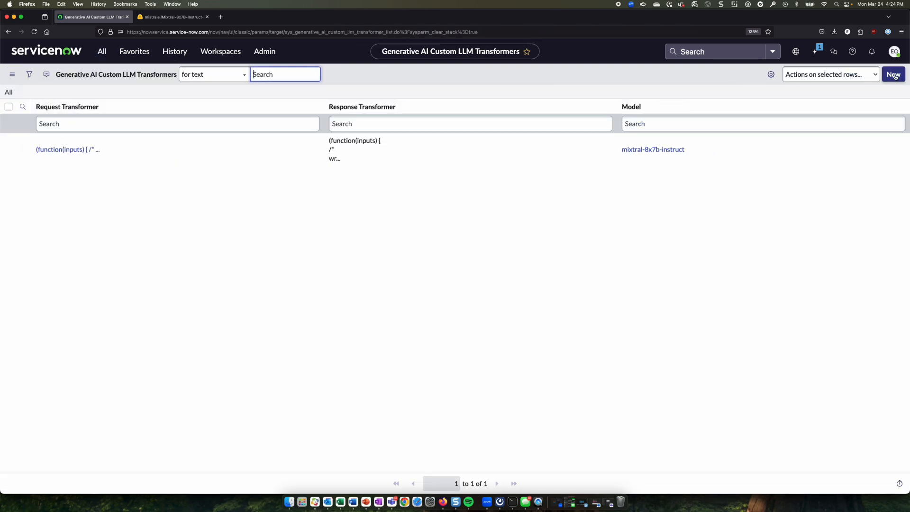
Step: Start a new Custom LLM Transformer and paste in the chat-messages request transformer script
{"action": "left_click", "coordinate": [893, 74]}
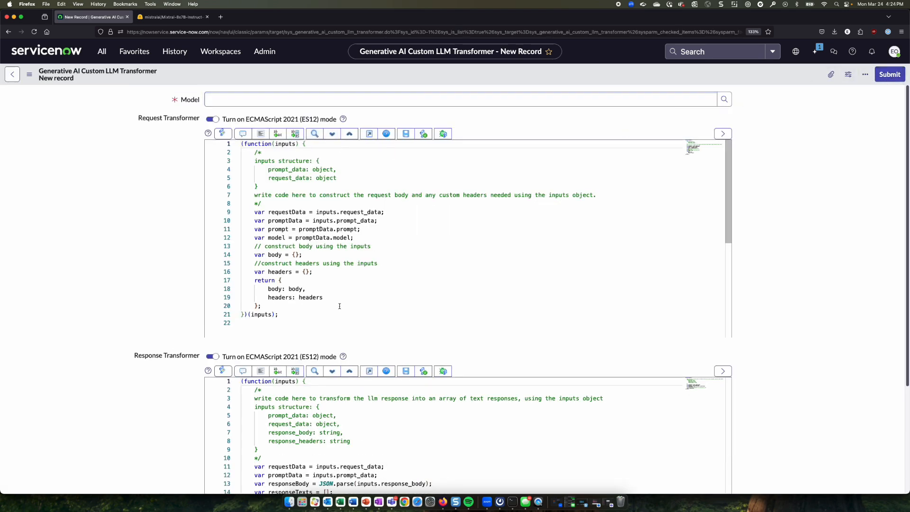
{"action": "mouse_move", "coordinate": [330, 313]}
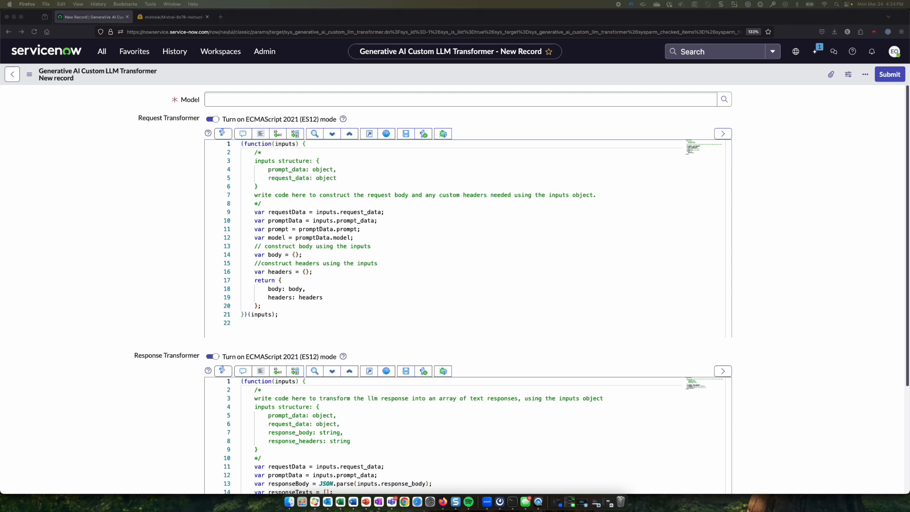
{"action": "left_click", "coordinate": [299, 281]}
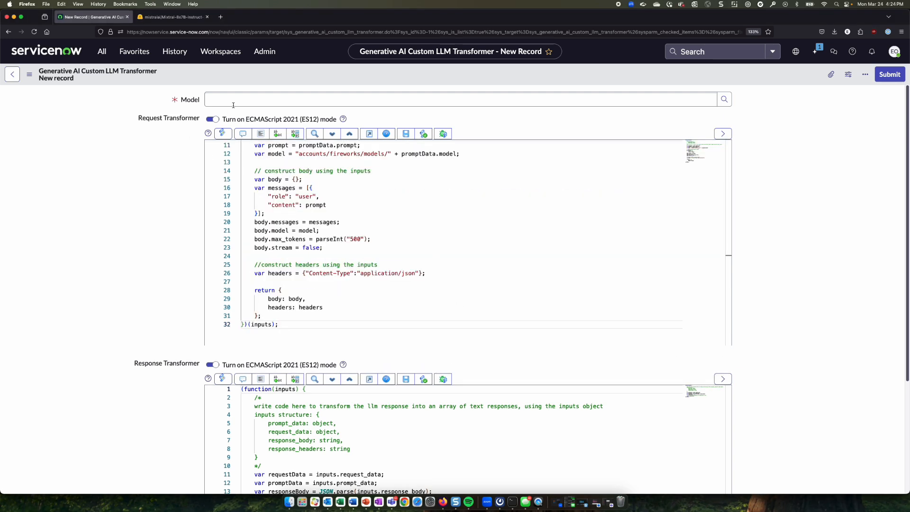
Step: Set the transformer's Model field to mixtral-8x7b-instruct
{"action": "left_click", "coordinate": [459, 98]}
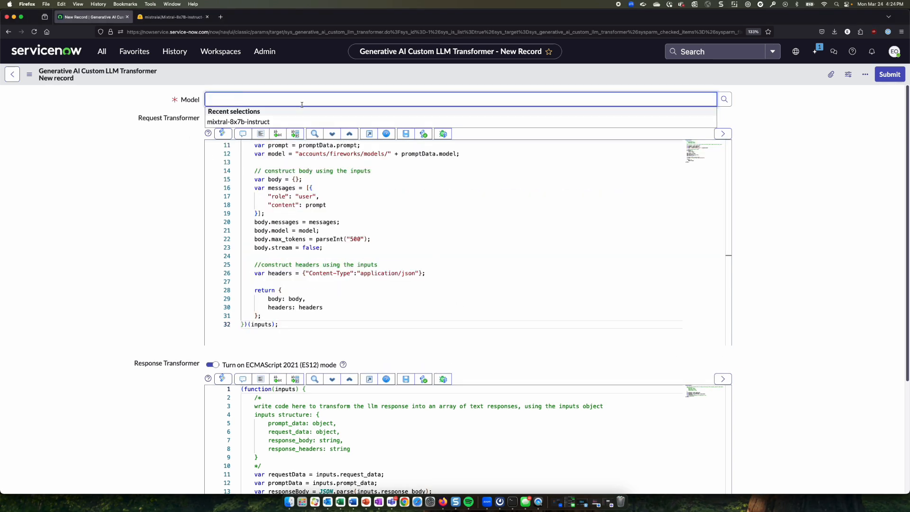
{"action": "type", "text": "m"}
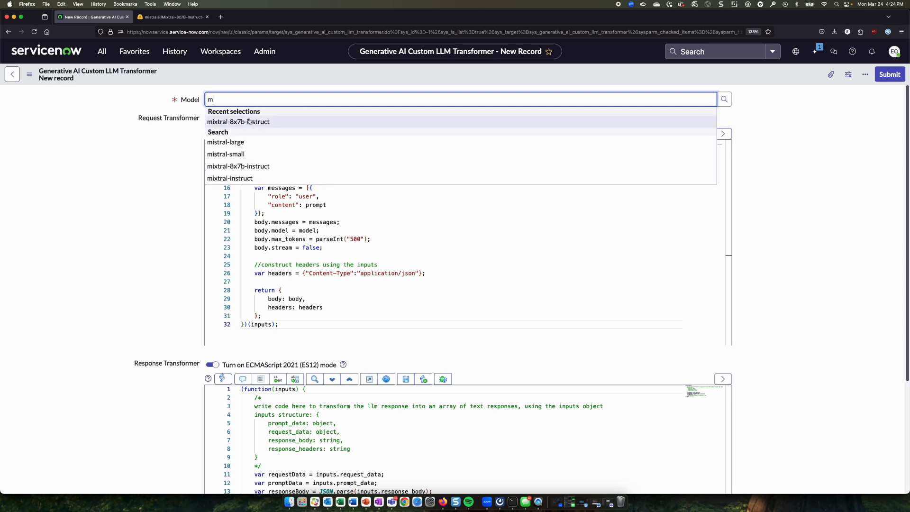
{"action": "left_click", "coordinate": [238, 121]}
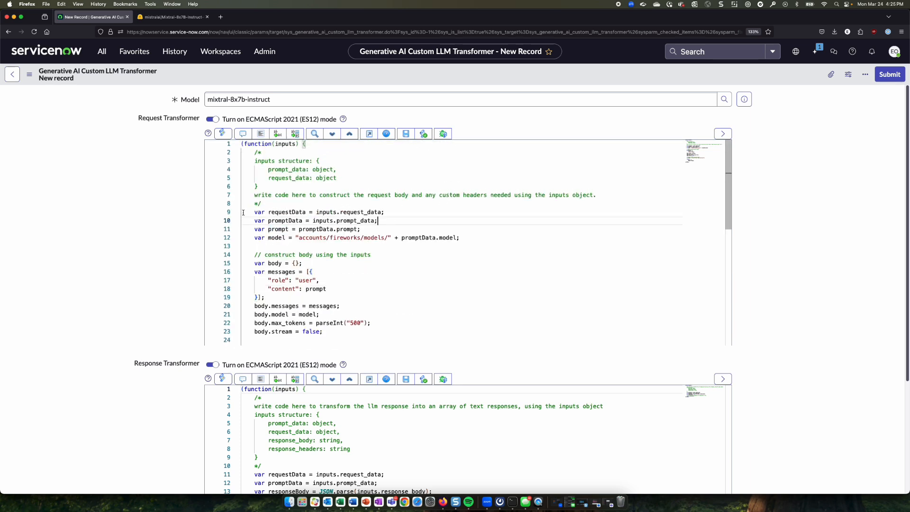
{"action": "double_click", "coordinate": [286, 212]}
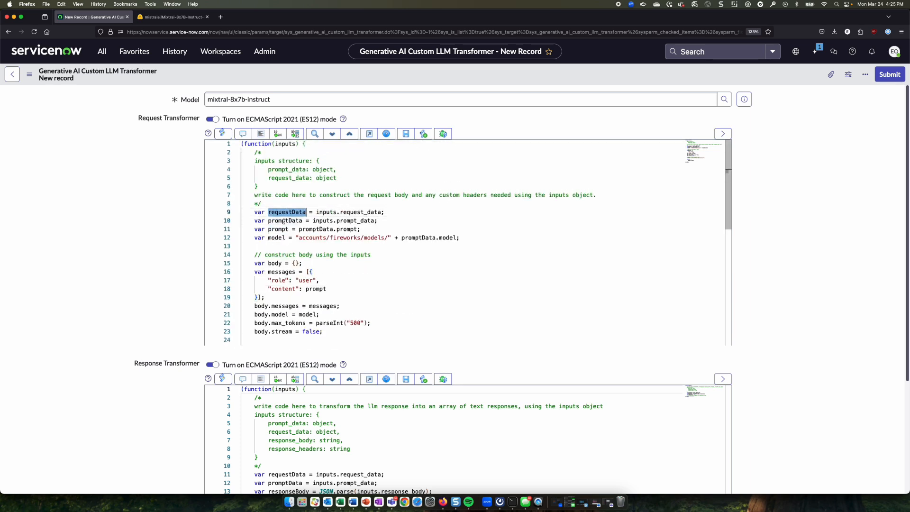
{"action": "double_click", "coordinate": [286, 220]}
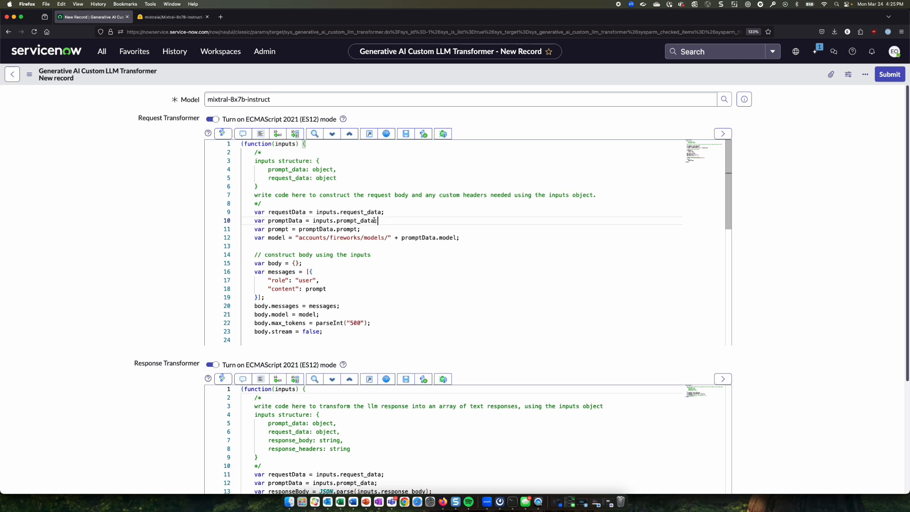
{"action": "double_click", "coordinate": [355, 221]}
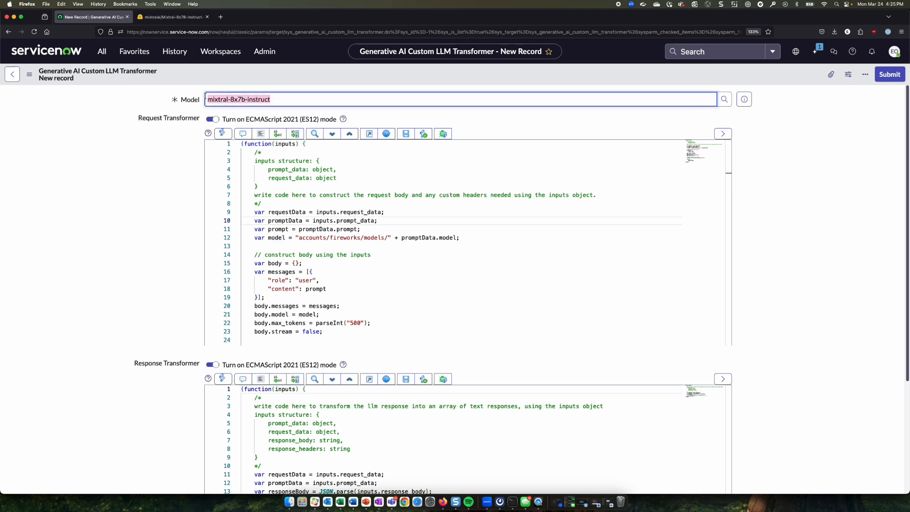
{"action": "left_click", "coordinate": [297, 237]}
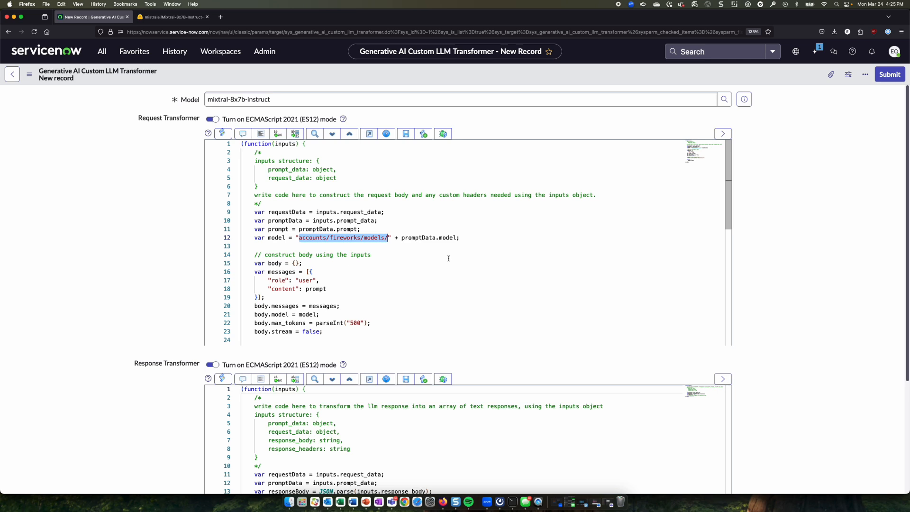
{"action": "mouse_move", "coordinate": [389, 278]}
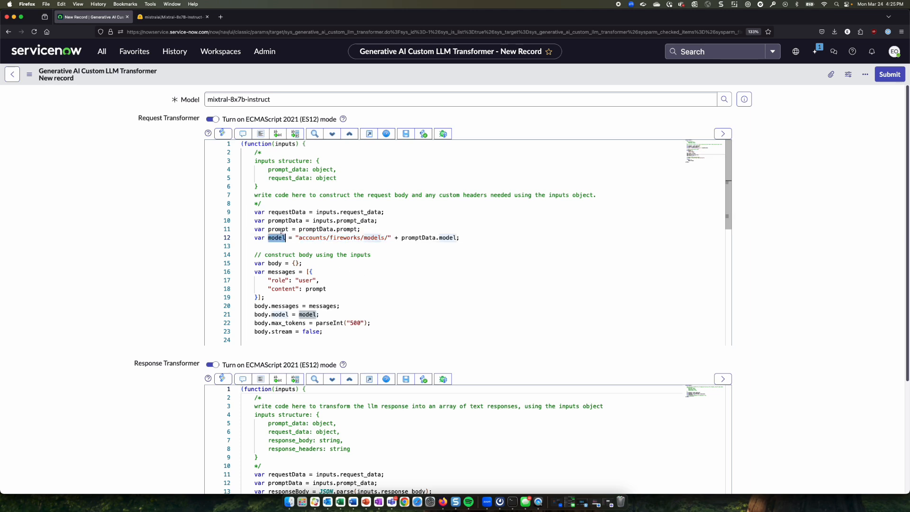
{"action": "scroll", "scroll_direction": "down", "scroll_amount": 3}
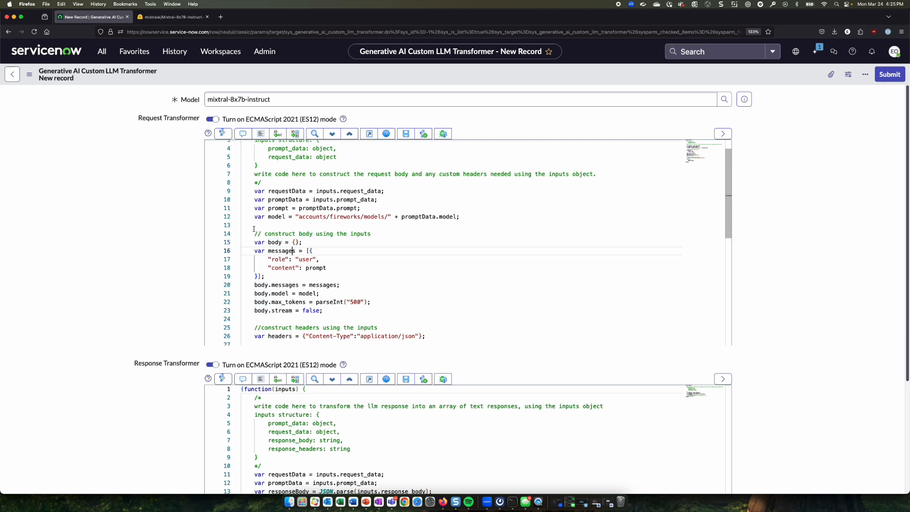
{"action": "left_click_drag", "start_coordinate": [254, 191], "coordinate": [323, 310]}
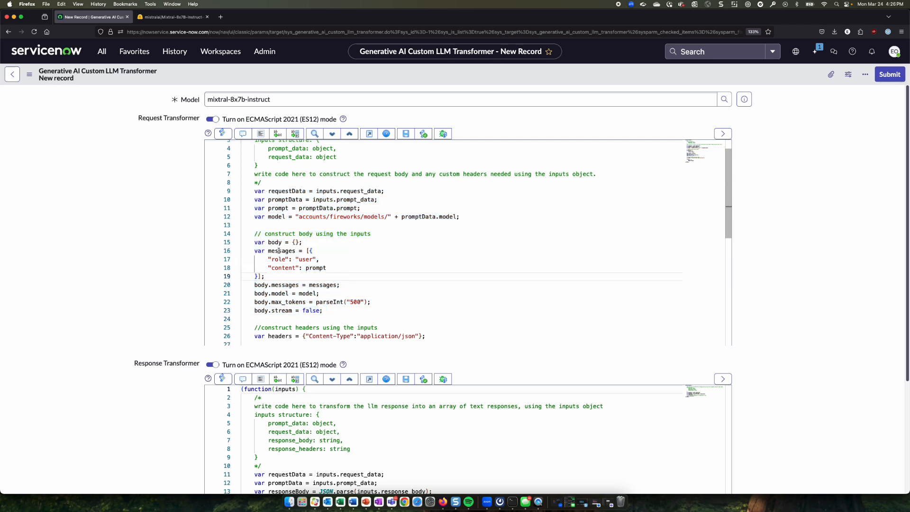
{"action": "double_click", "coordinate": [279, 250]}
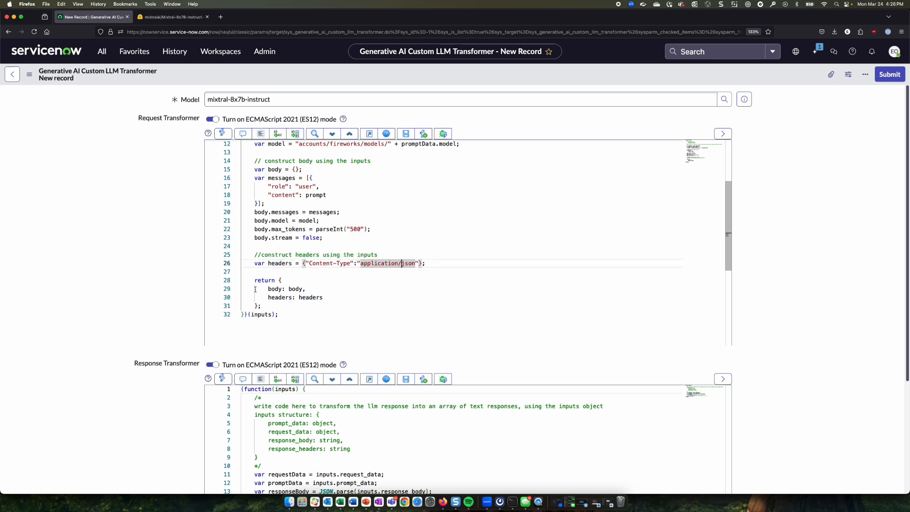
{"action": "left_click_drag", "start_coordinate": [267, 288], "coordinate": [323, 296]}
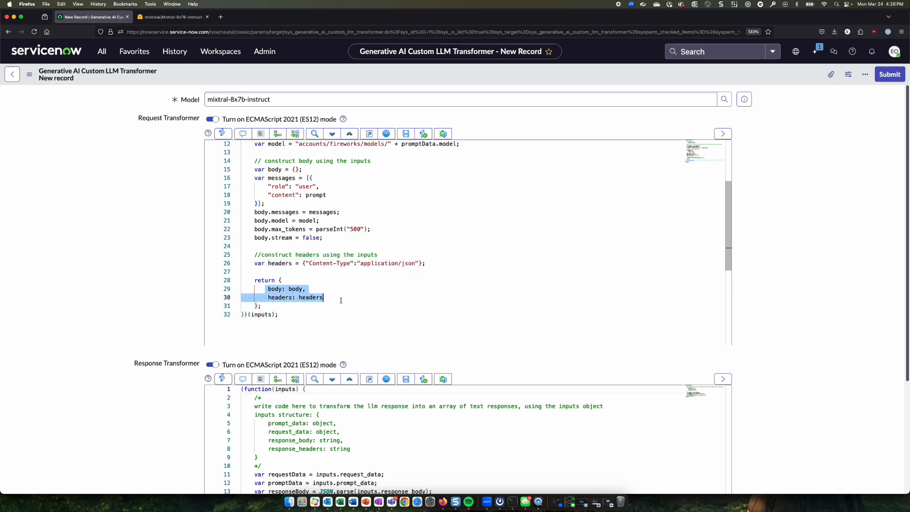
{"action": "mouse_move", "coordinate": [361, 312]}
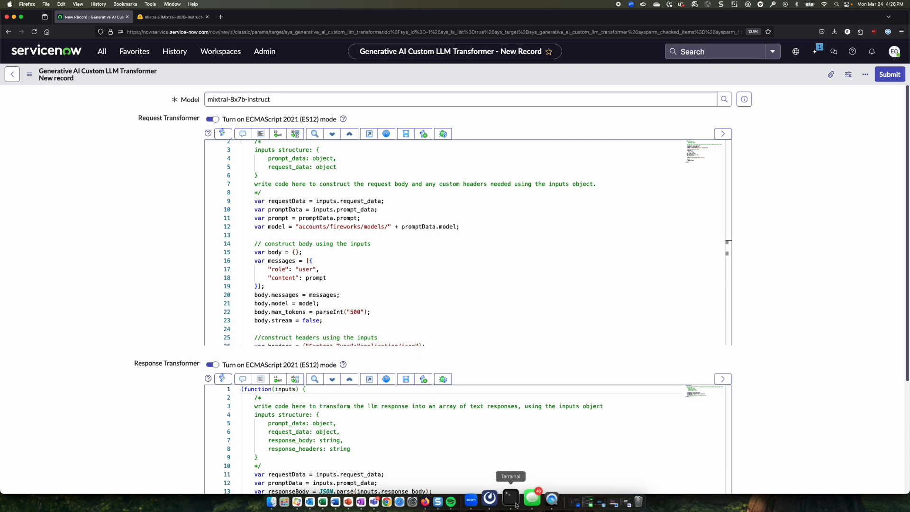
{"action": "left_click", "coordinate": [509, 499]}
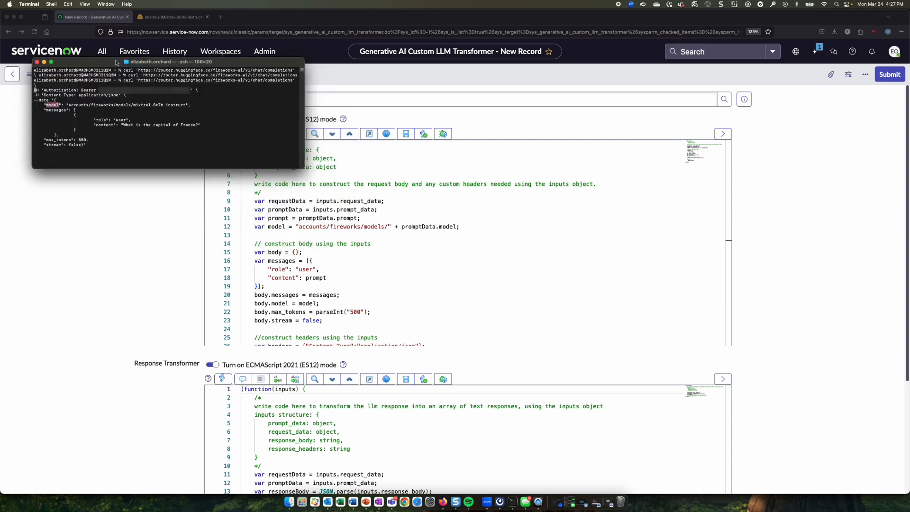
{"action": "mouse_move", "coordinate": [279, 307]}
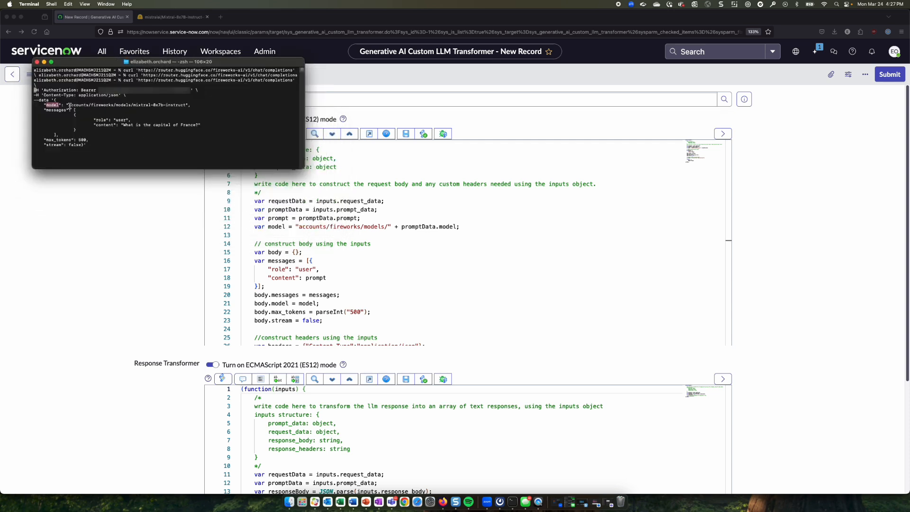
{"action": "double_click", "coordinate": [126, 105]}
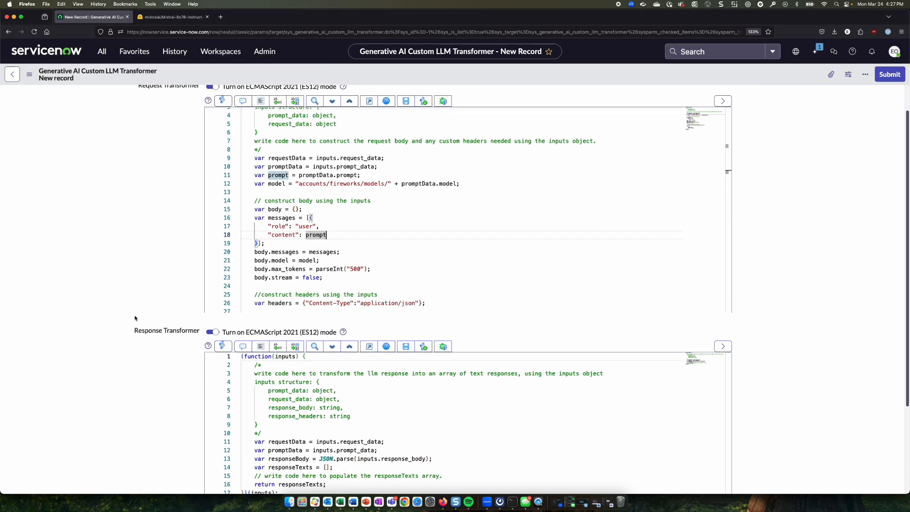
Step: Push responseBody.choices[0].message.content into responseTexts, checked against the curl response JSON
{"action": "scroll", "scroll_direction": "down", "scroll_amount": 3}
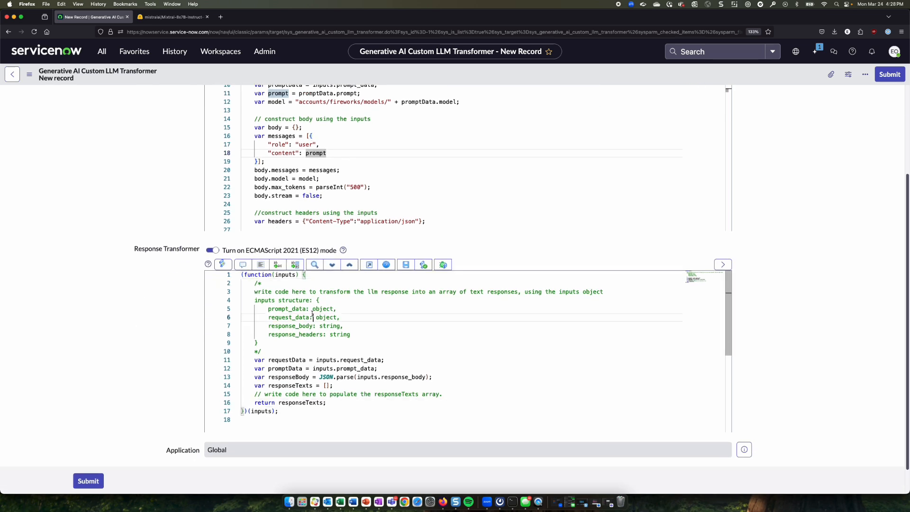
{"action": "type", "text": "responseTexts.push(responseBody.choices[0].message.content);"}
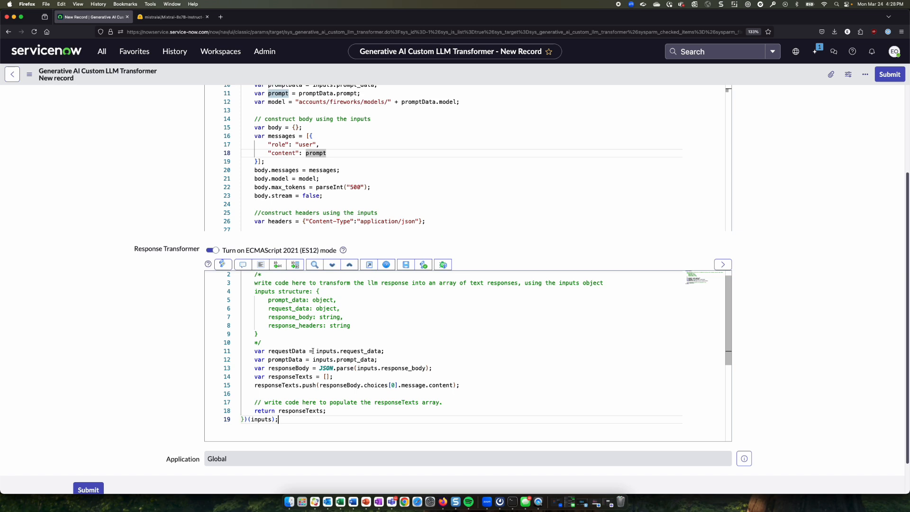
{"action": "mouse_move", "coordinate": [510, 495]}
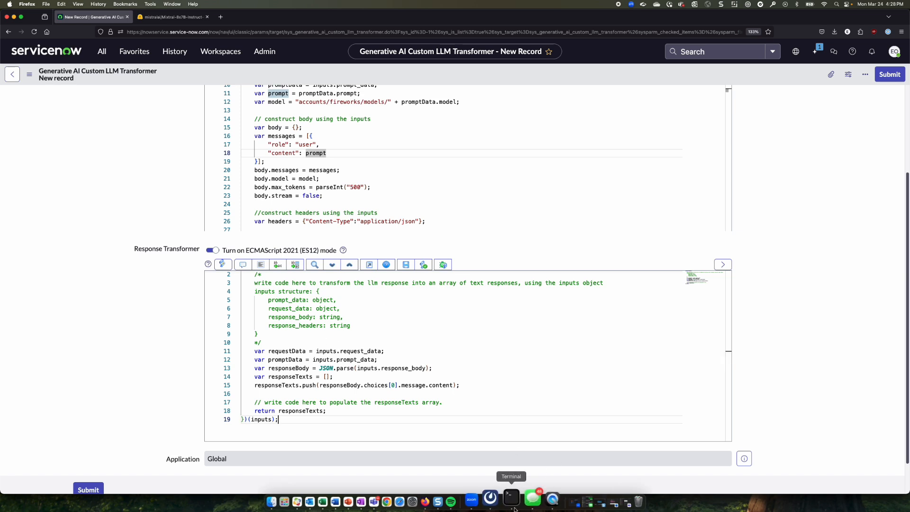
{"action": "left_click", "coordinate": [510, 498]}
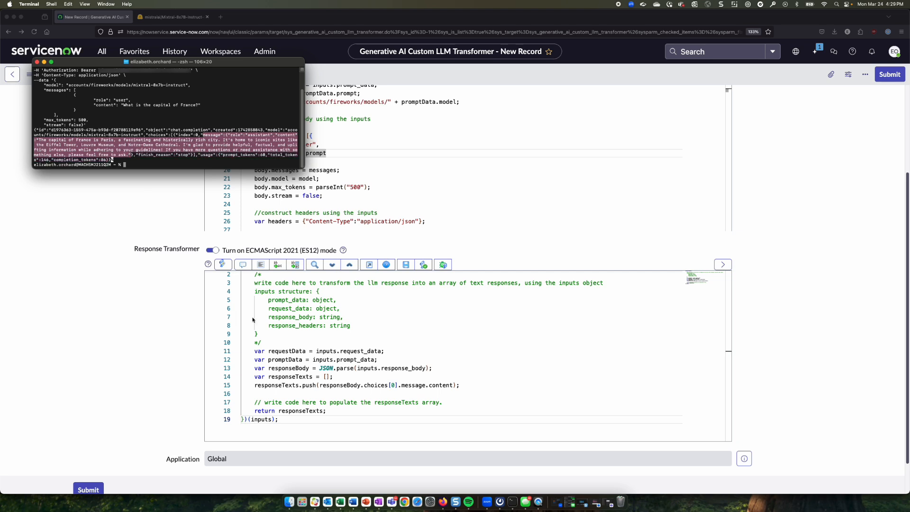
{"action": "mouse_move", "coordinate": [347, 378]}
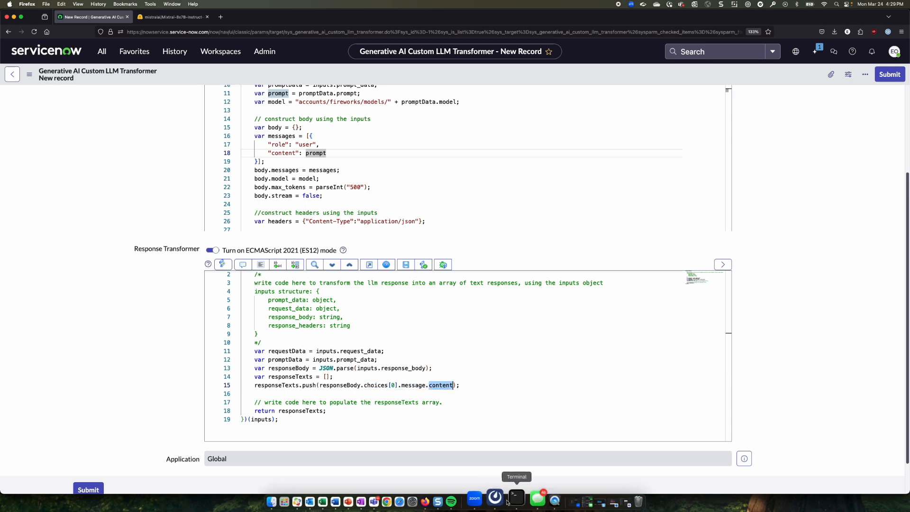
{"action": "left_click", "coordinate": [515, 501]}
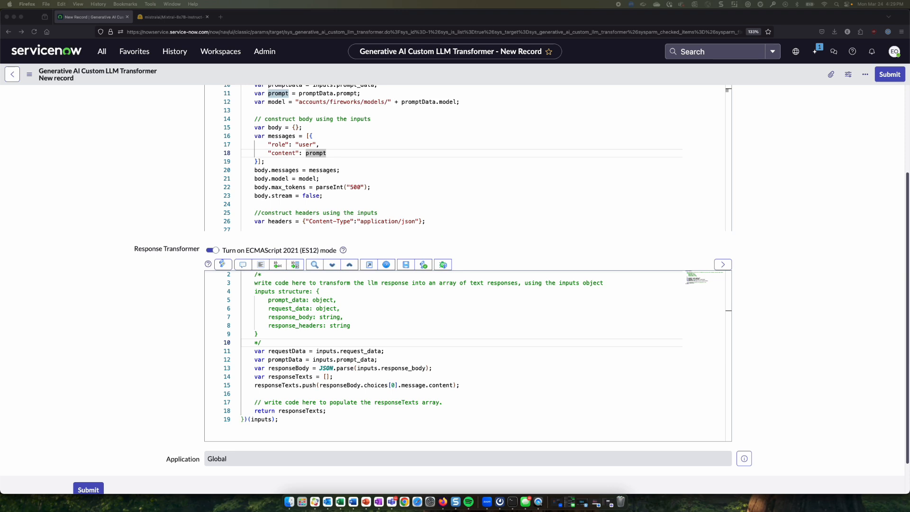
Step: Go to the Now Assist Skill Kit home and begin creating a new custom skill
{"action": "left_click", "coordinate": [101, 51]}
{"action": "type", "text": "s"}
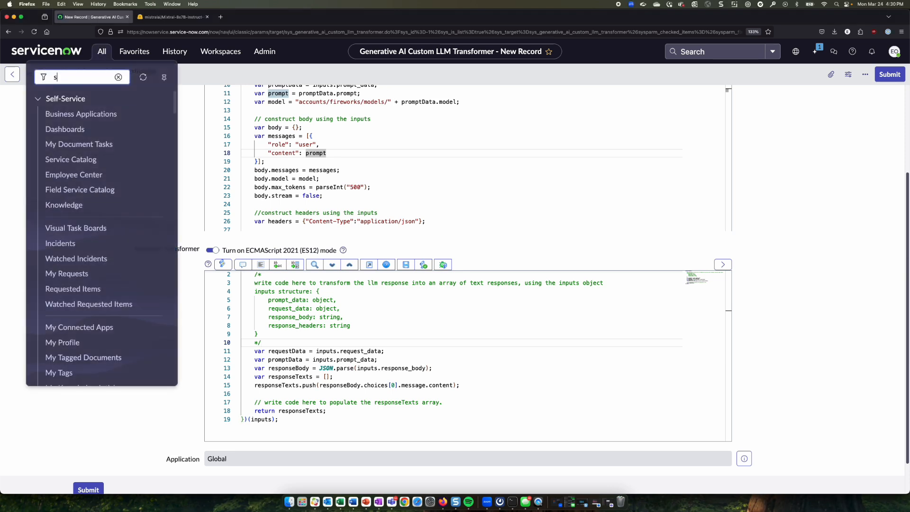
{"action": "type", "text": "kill kit"}
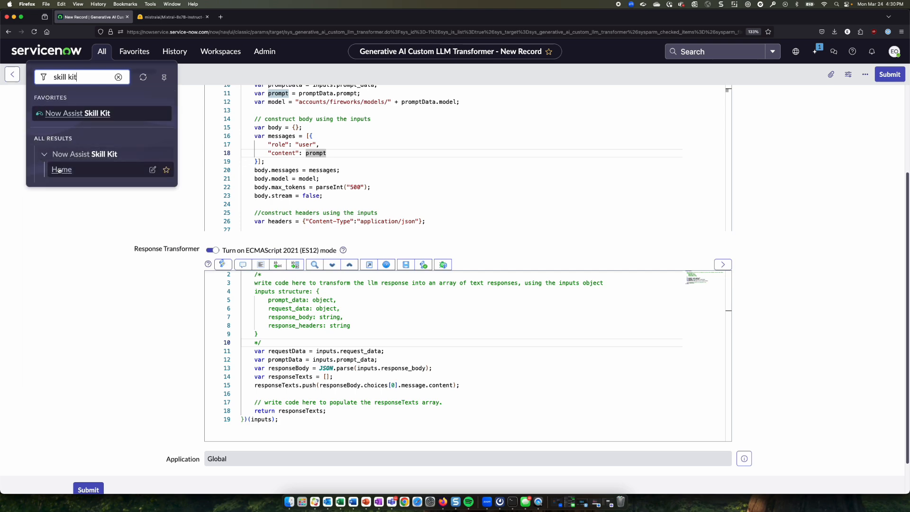
{"action": "left_click", "coordinate": [77, 113]}
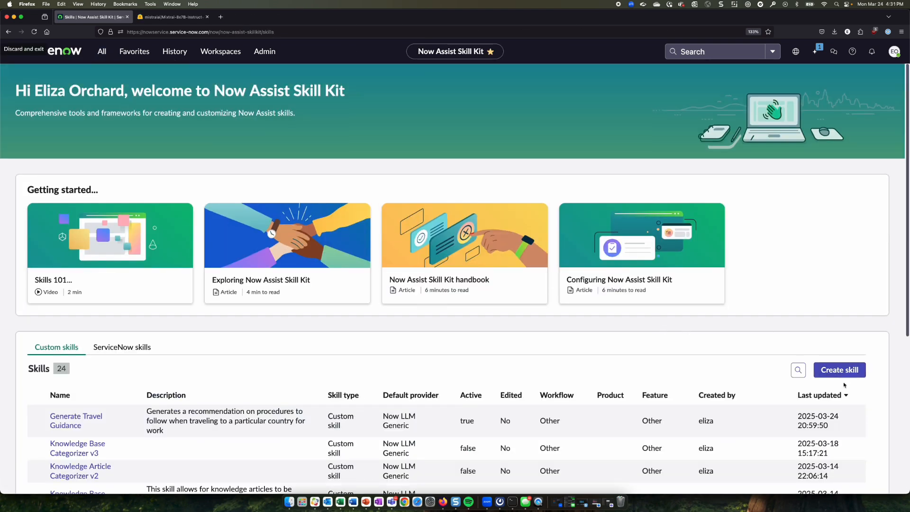
{"action": "left_click", "coordinate": [839, 370]}
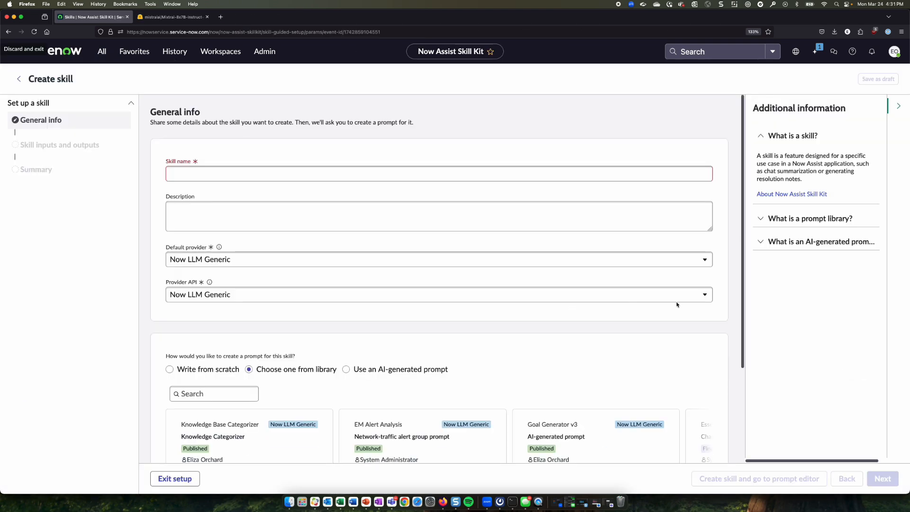
Step: Name the skill Goal Generator Mixtral and set its default provider to Custom LLM
{"action": "left_click", "coordinate": [439, 173]}
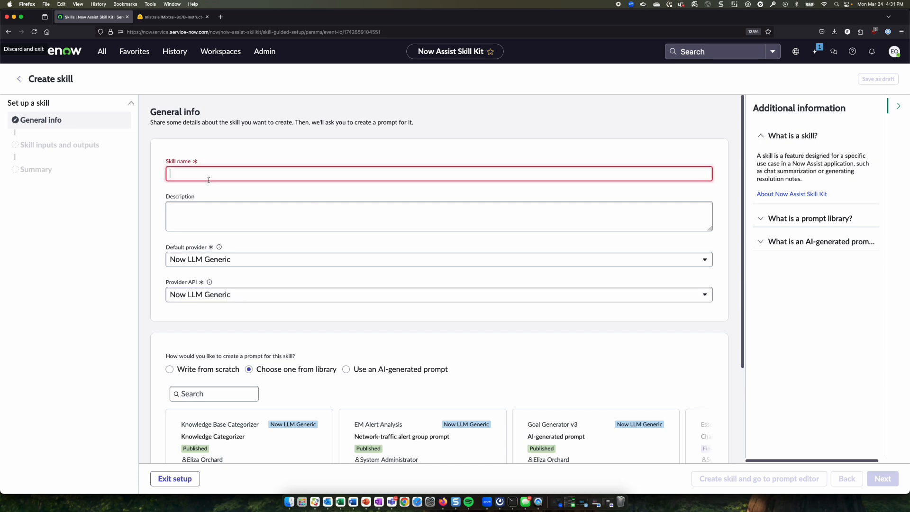
{"action": "type", "text": "KPI Generator i"}
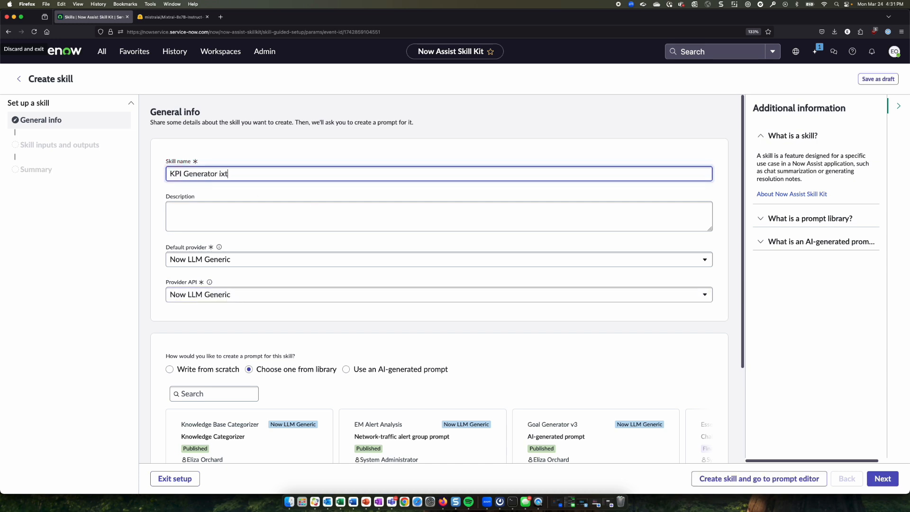
{"action": "type", "text": "xtral"}
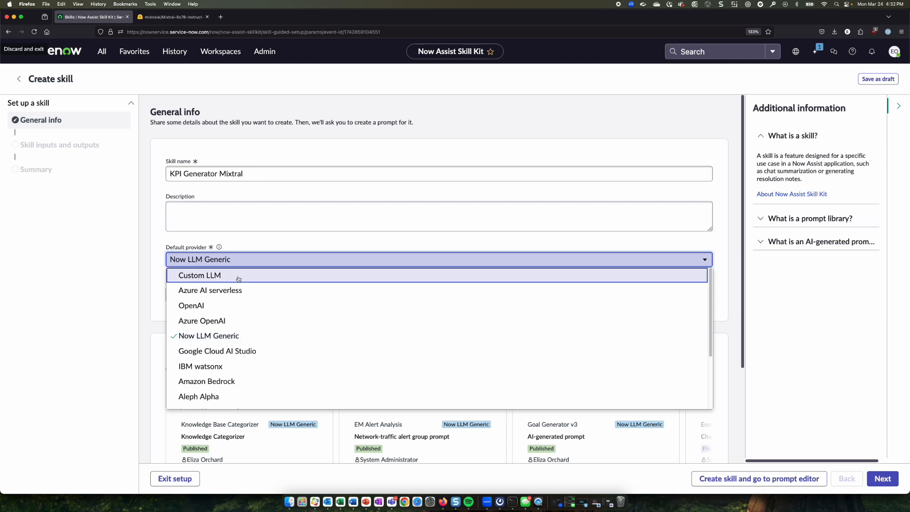
{"action": "left_click", "coordinate": [199, 275]}
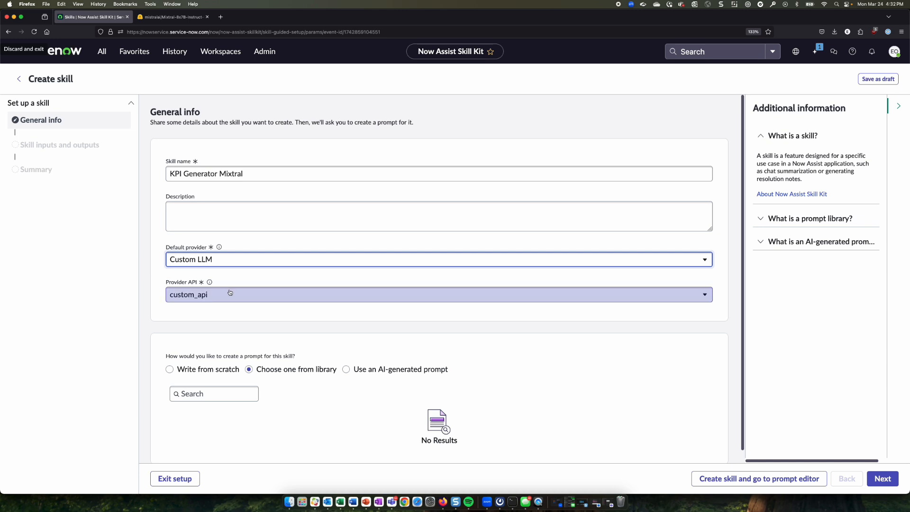
{"action": "left_click", "coordinate": [439, 293]}
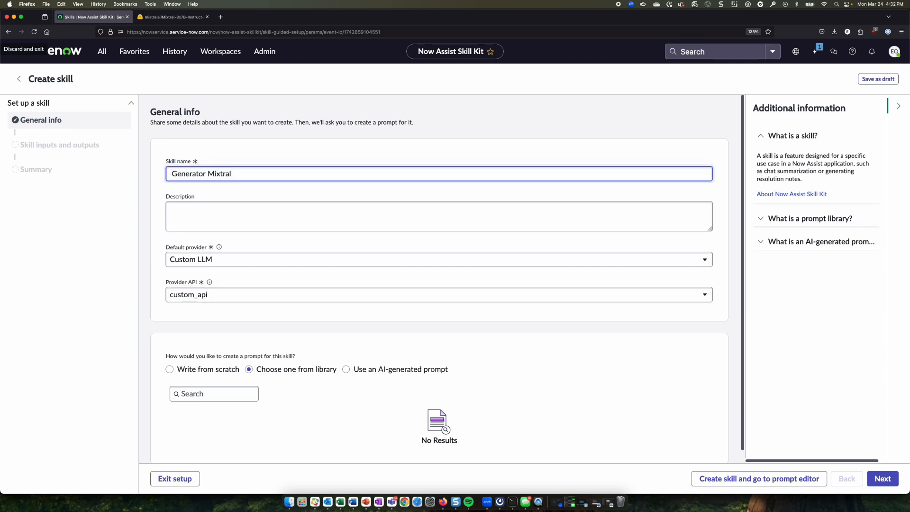
{"action": "type", "text": "Goal"}
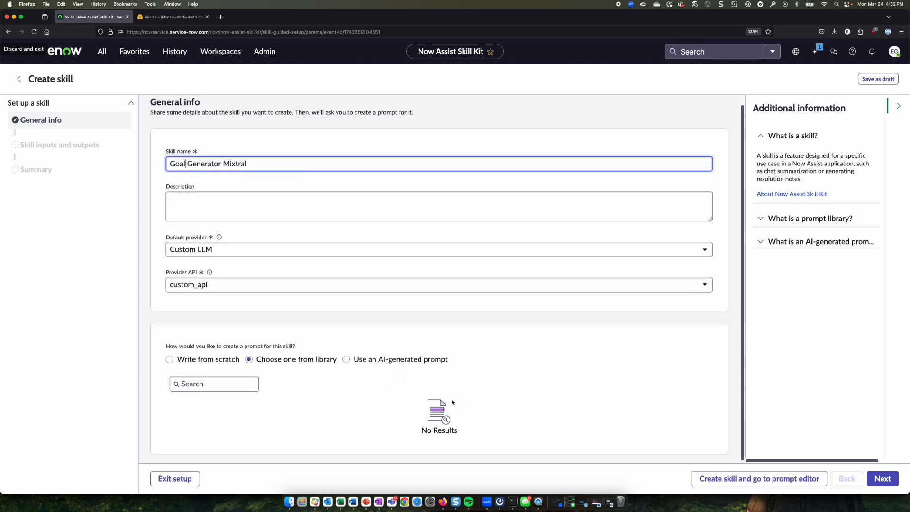
Step: Create the skill, save its KPI-generation prompt, and run a test of the prompt
{"action": "left_click", "coordinate": [758, 478]}
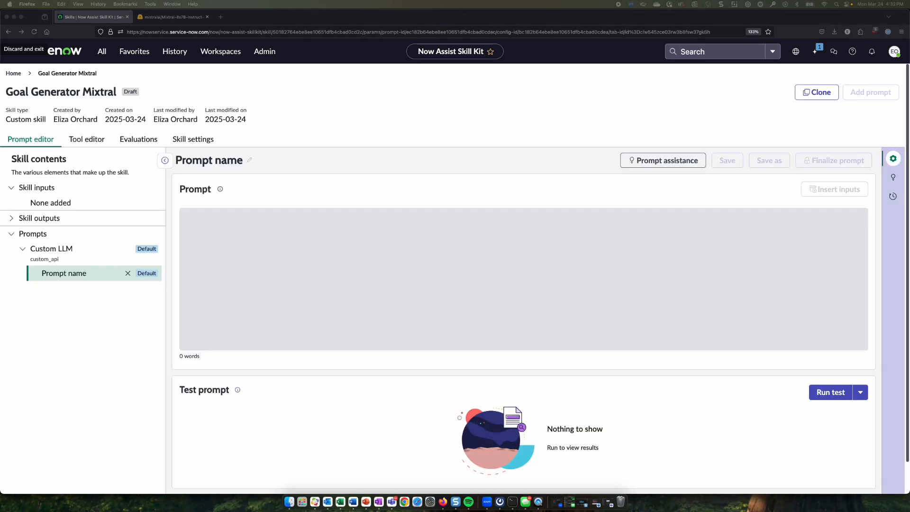
{"action": "left_click", "coordinate": [465, 263]}
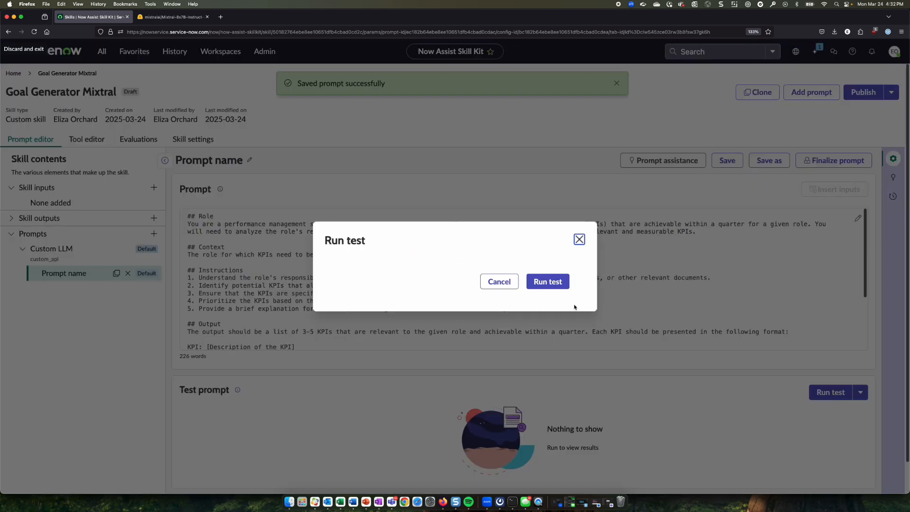
{"action": "left_click", "coordinate": [546, 282]}
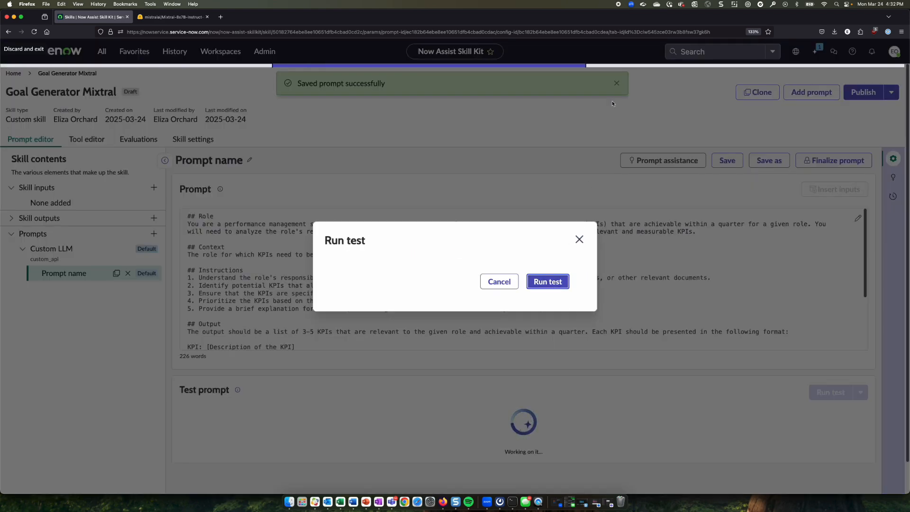
{"action": "left_click", "coordinate": [546, 281]}
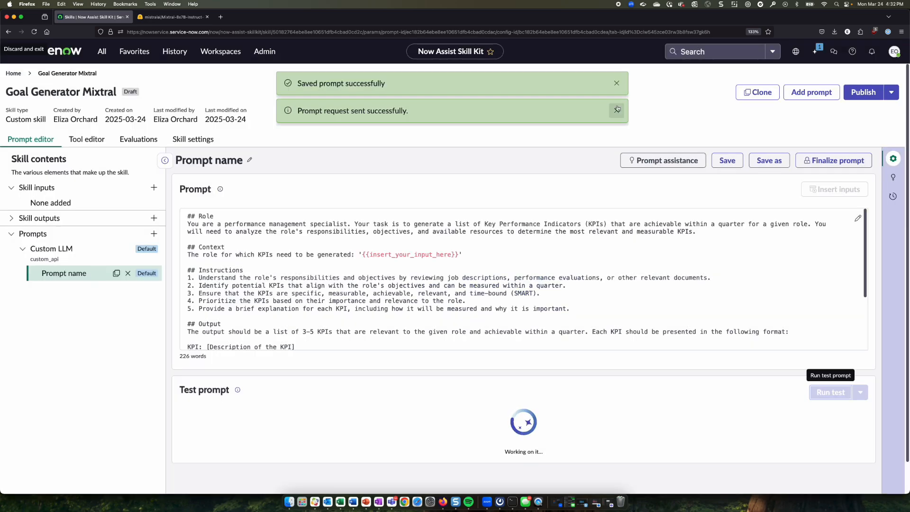
Step: Review the grounded prompt and the generated Sales Representative KPI response from the test
{"action": "left_click", "coordinate": [617, 110]}
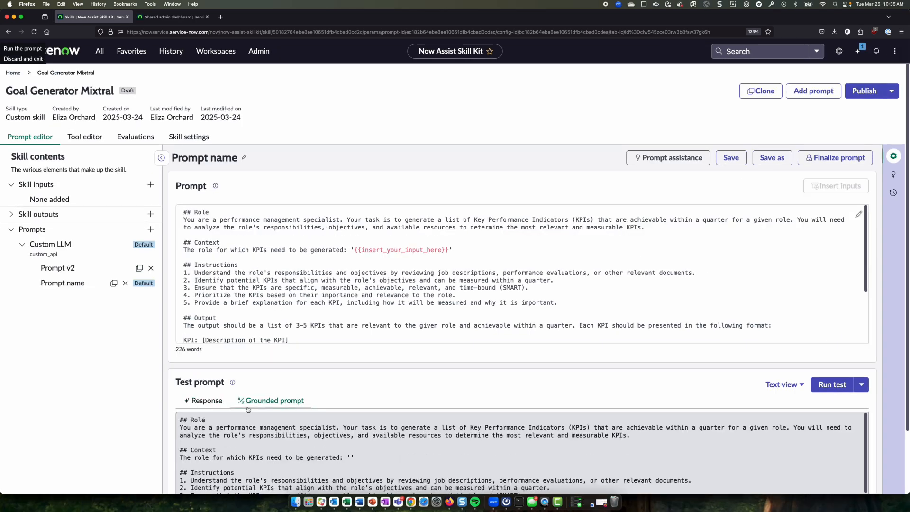
{"action": "left_click", "coordinate": [270, 400]}
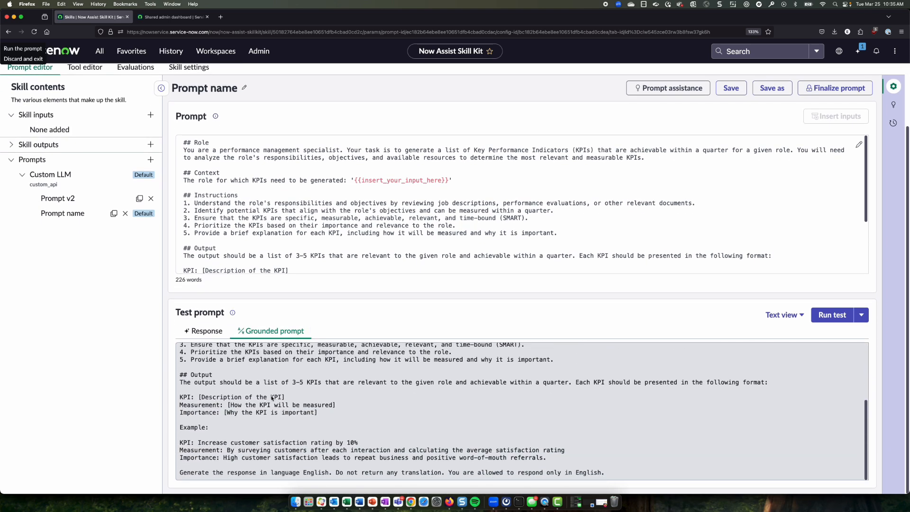
{"action": "mouse_move", "coordinate": [227, 340]}
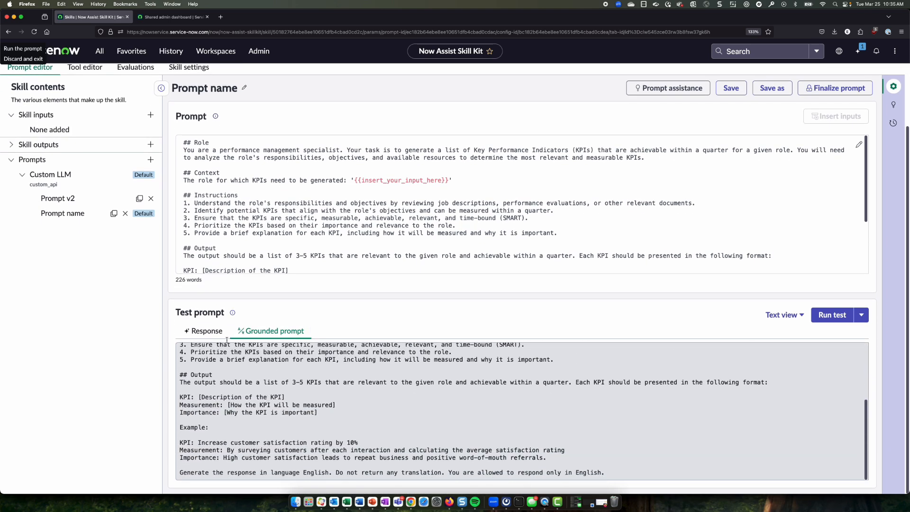
{"action": "left_click", "coordinate": [203, 331]}
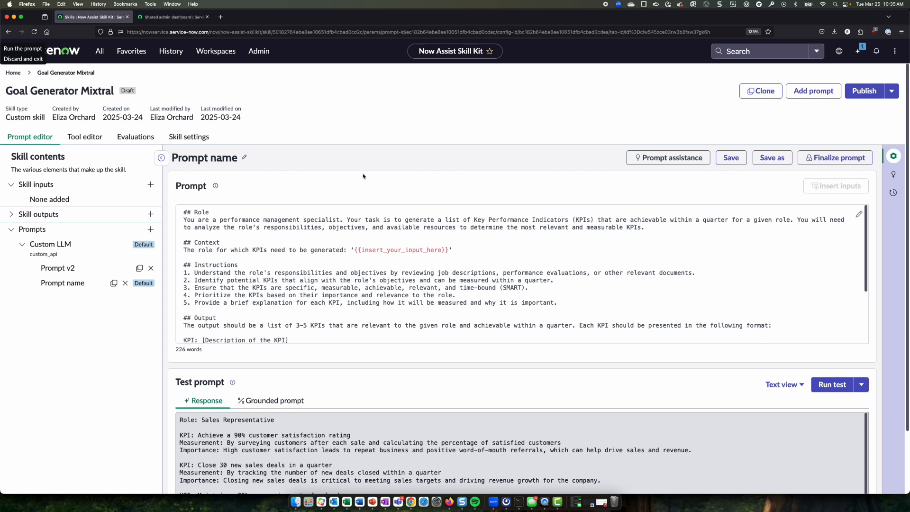
{"action": "mouse_move", "coordinate": [382, 192]}
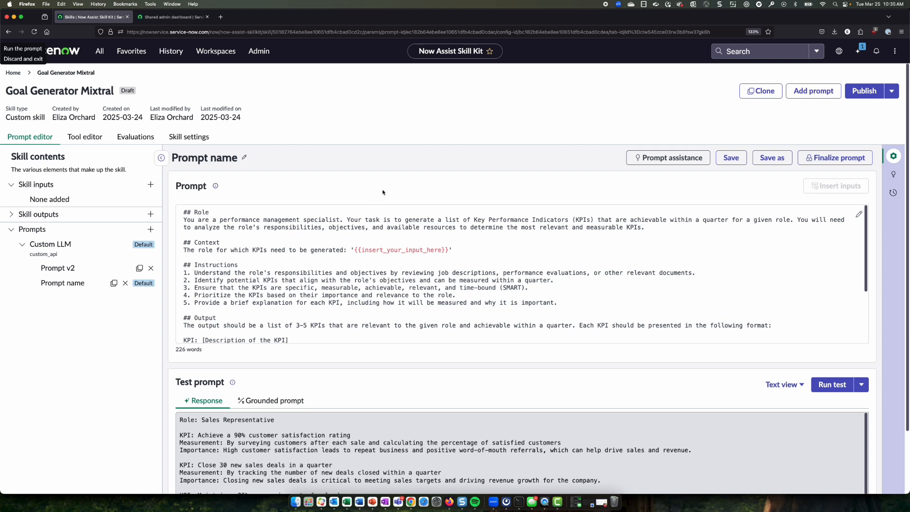